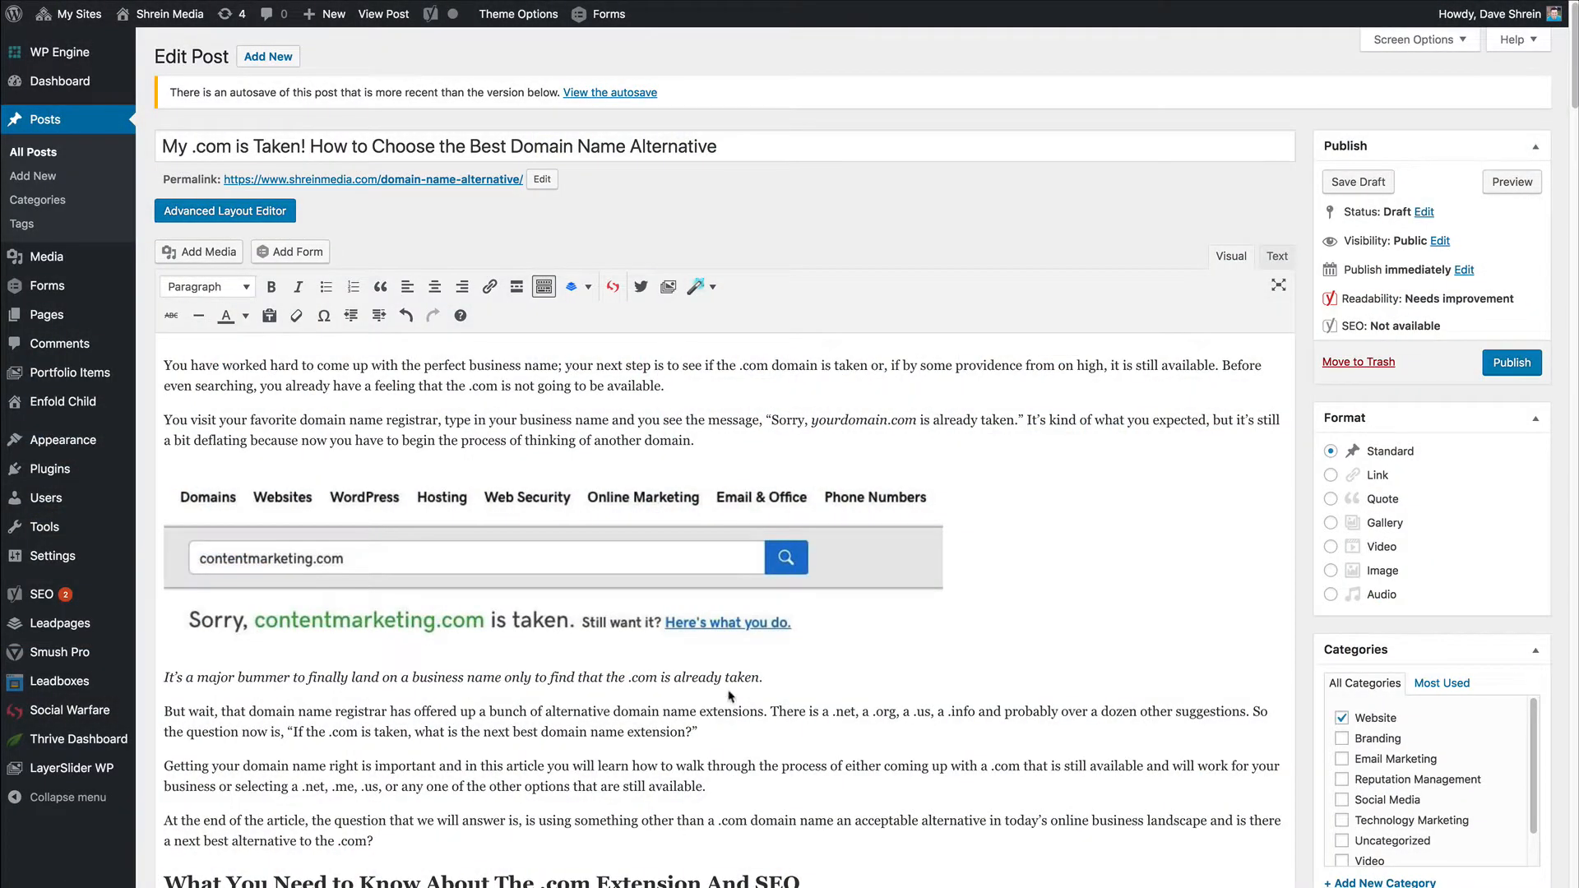
mouse_move(489, 248)
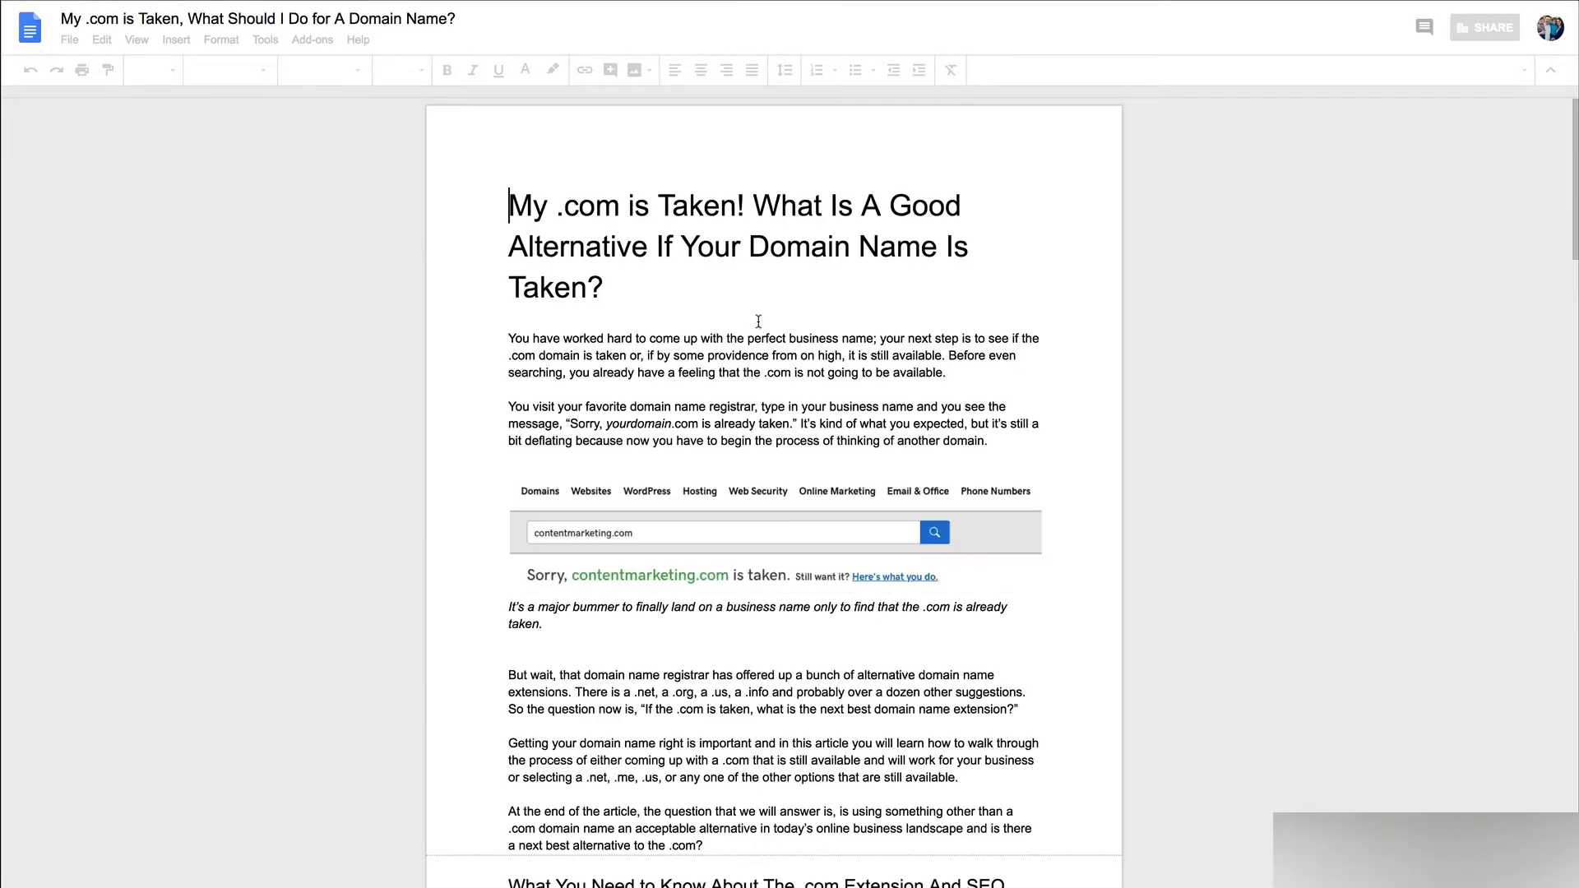
Open the Google Docs outline and scroll through the domain-name article's opening sections
left_click(709, 246)
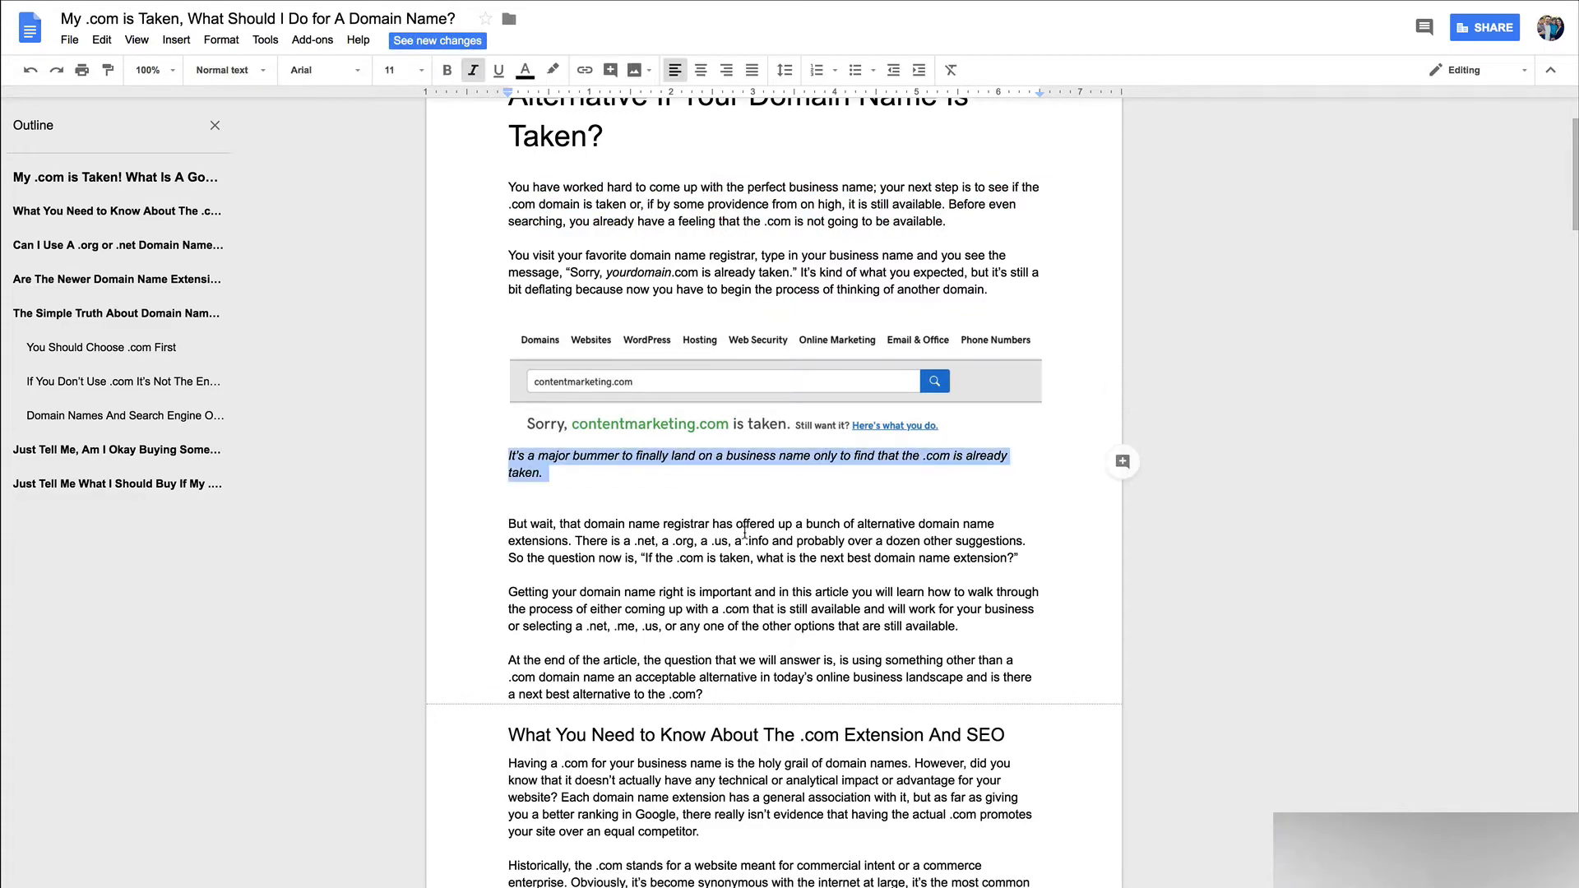
scroll("down", 3)
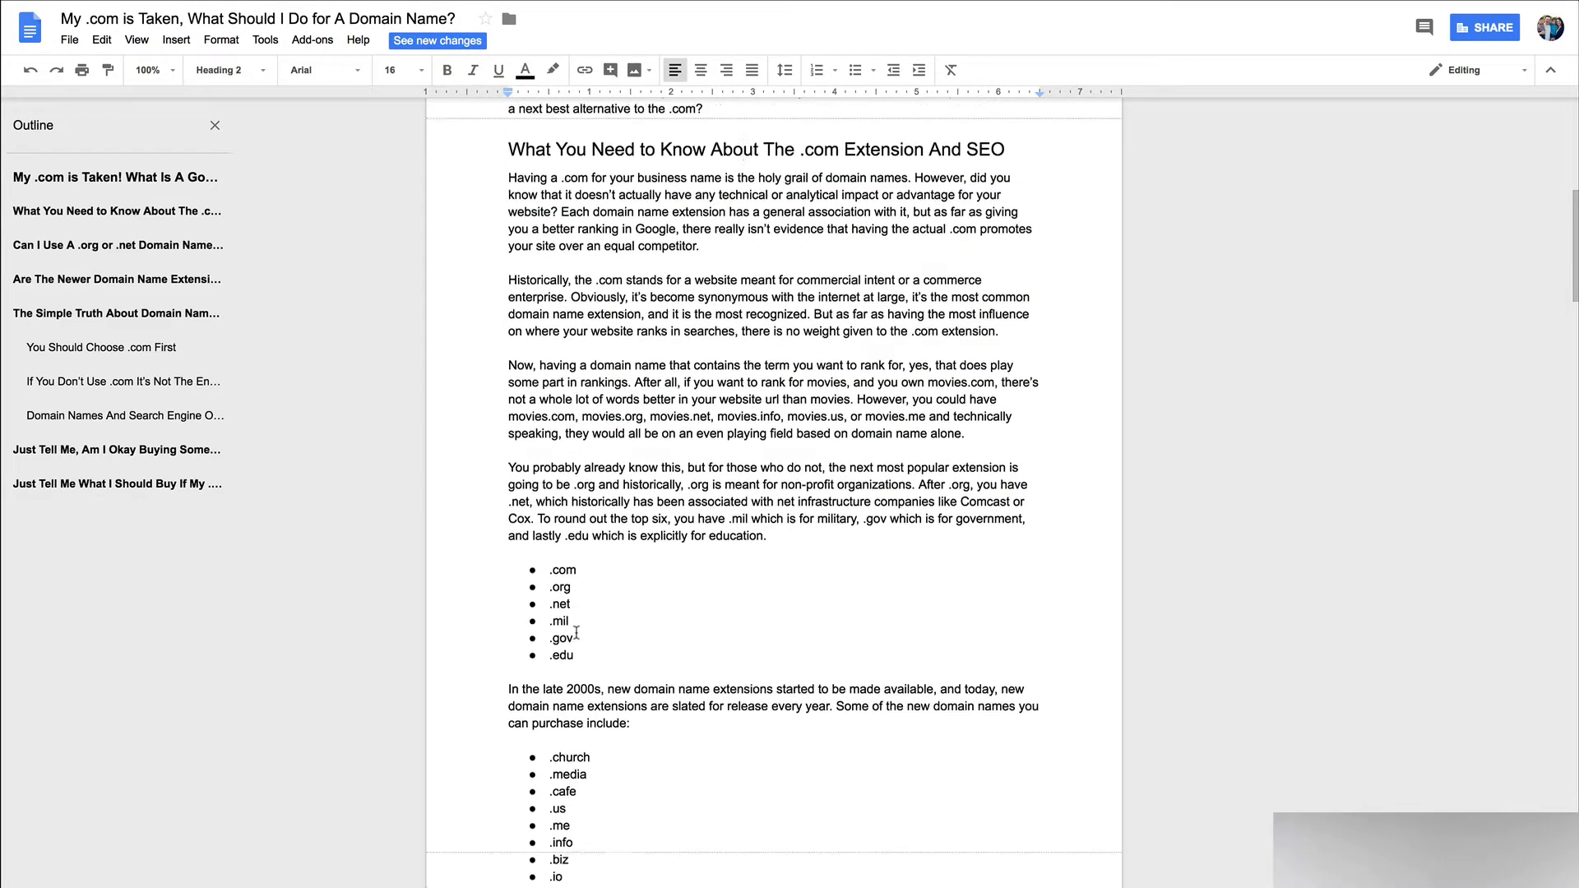
scroll("down", 3)
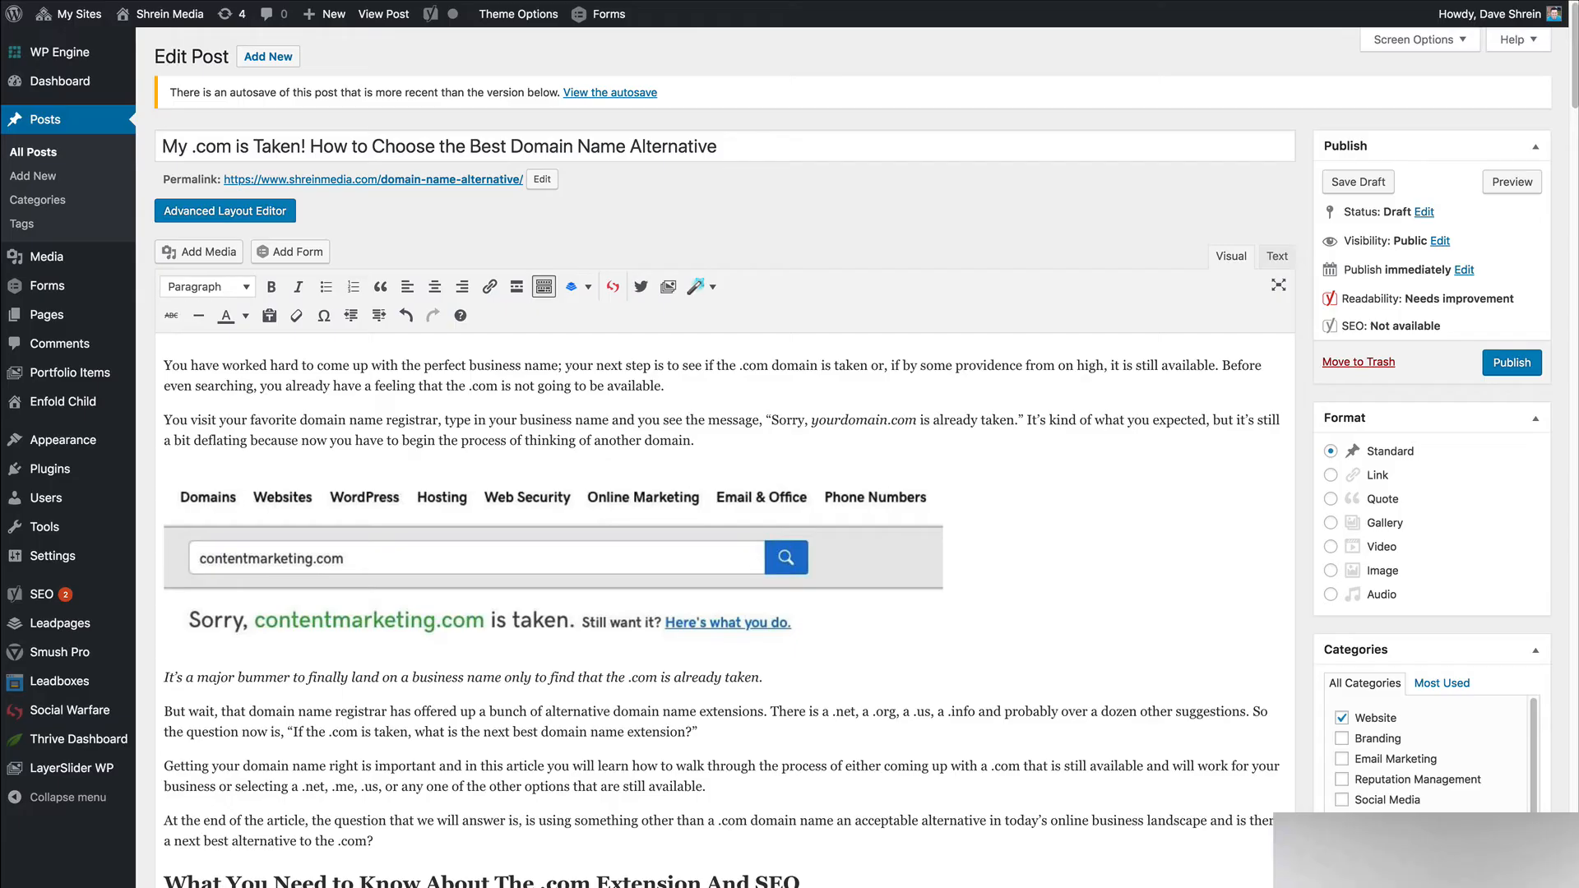
mouse_move(267, 395)
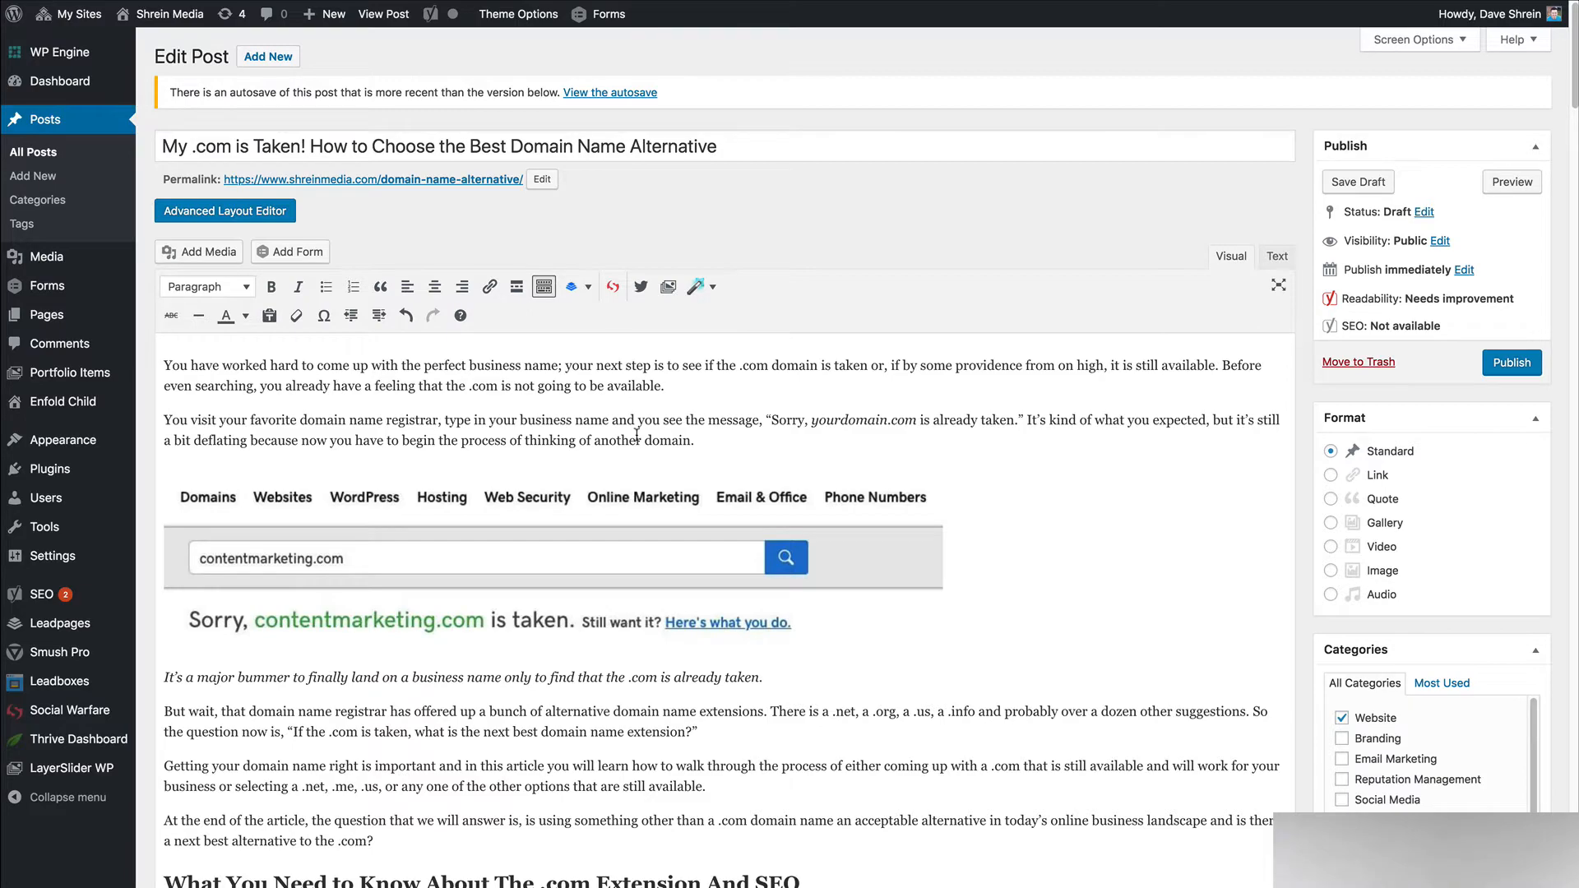
left_click(1275, 256)
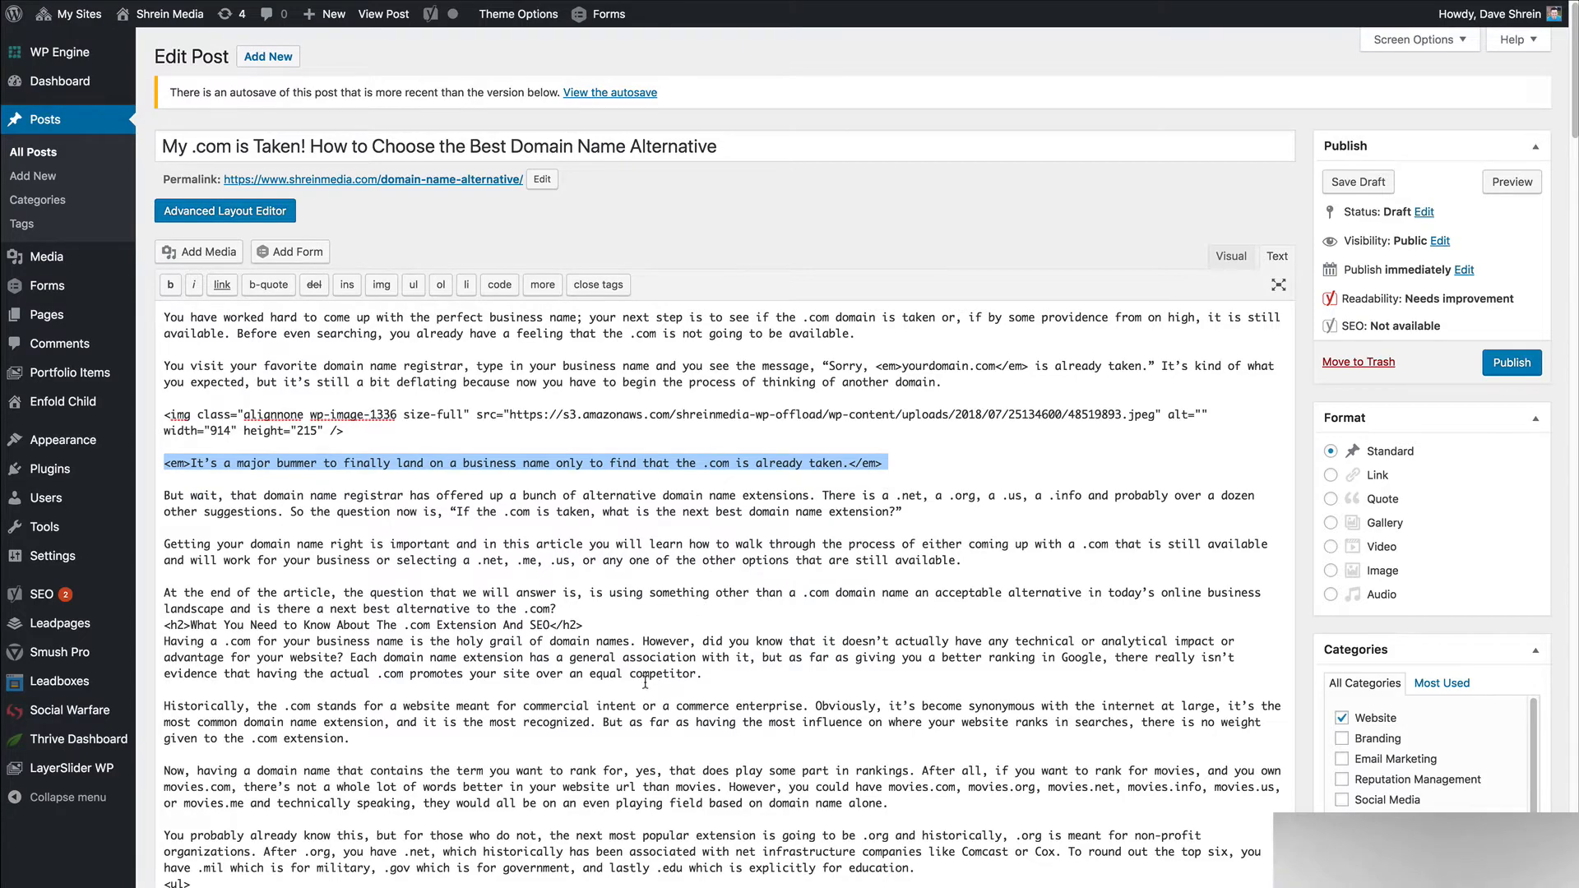
scroll("down", 3)
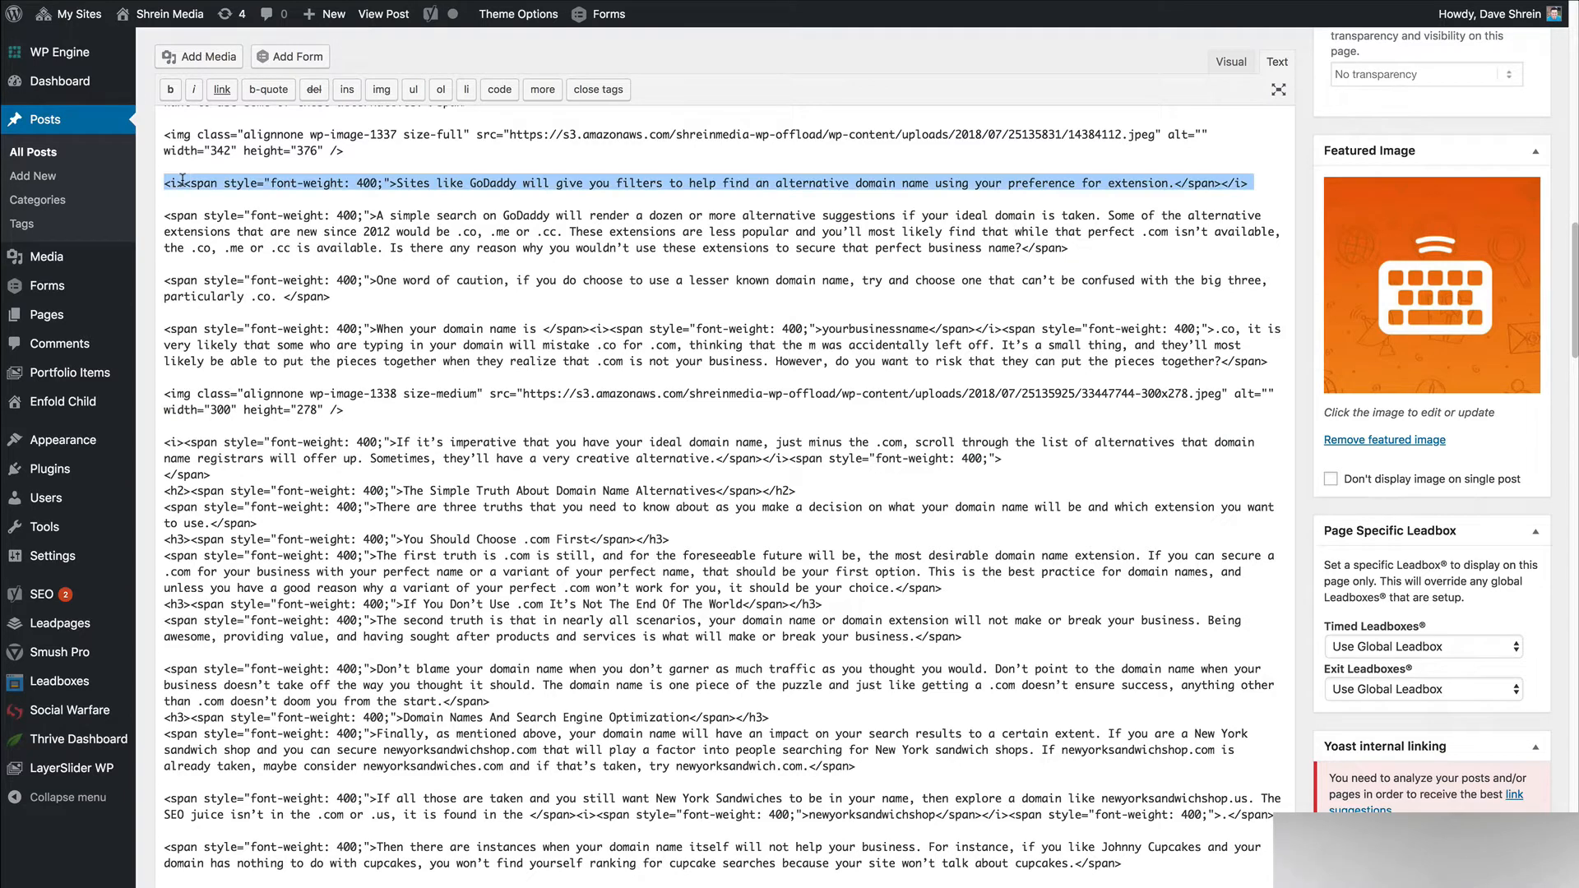
left_click(398, 182)
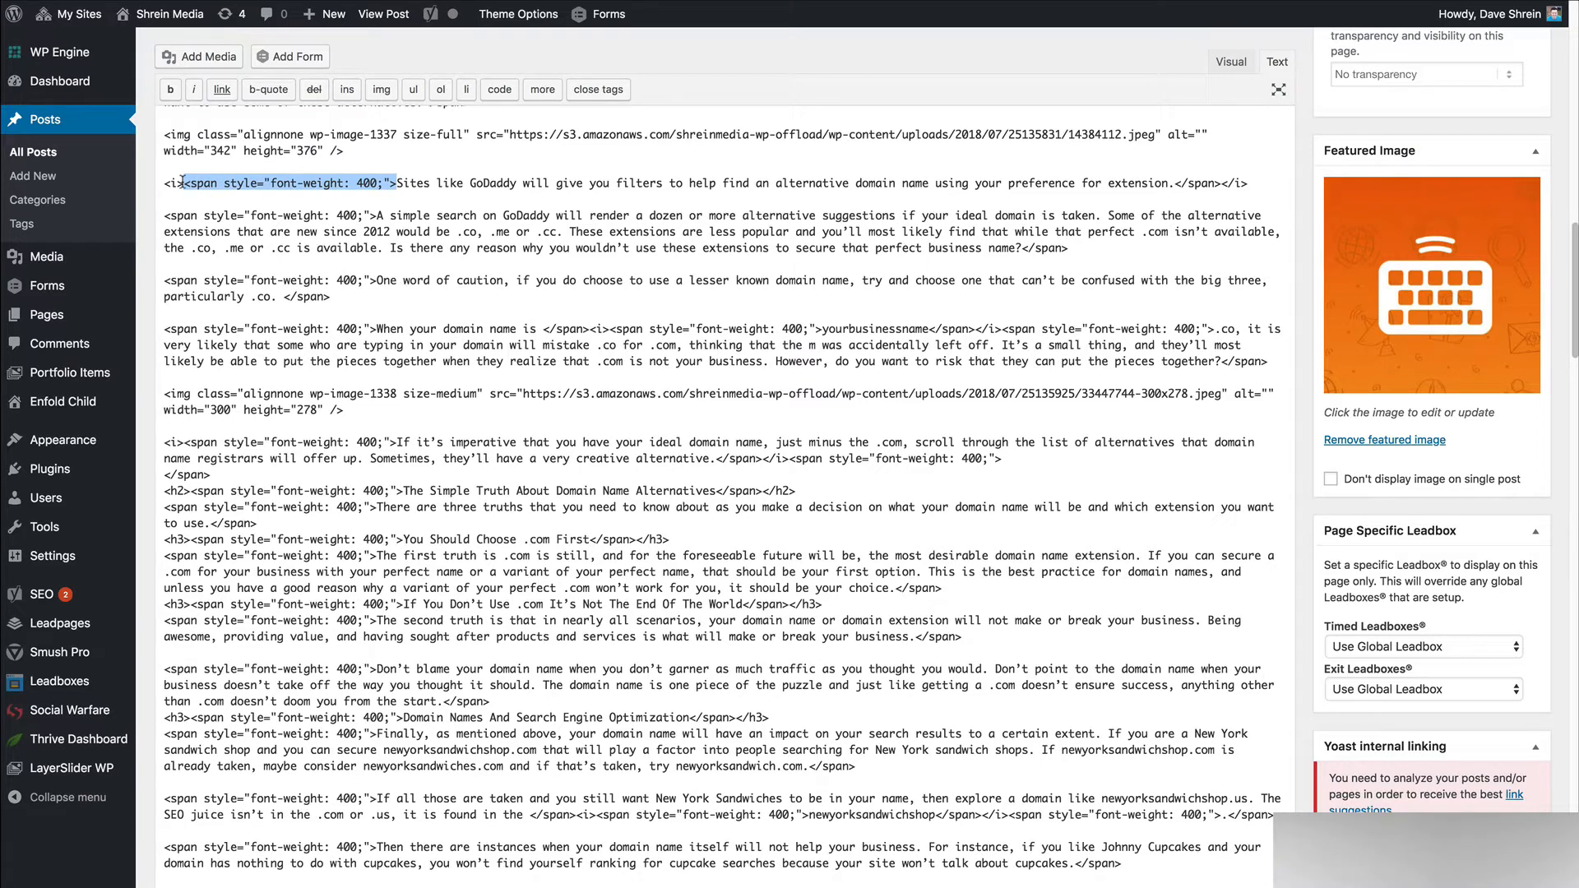
mouse_move(232, 279)
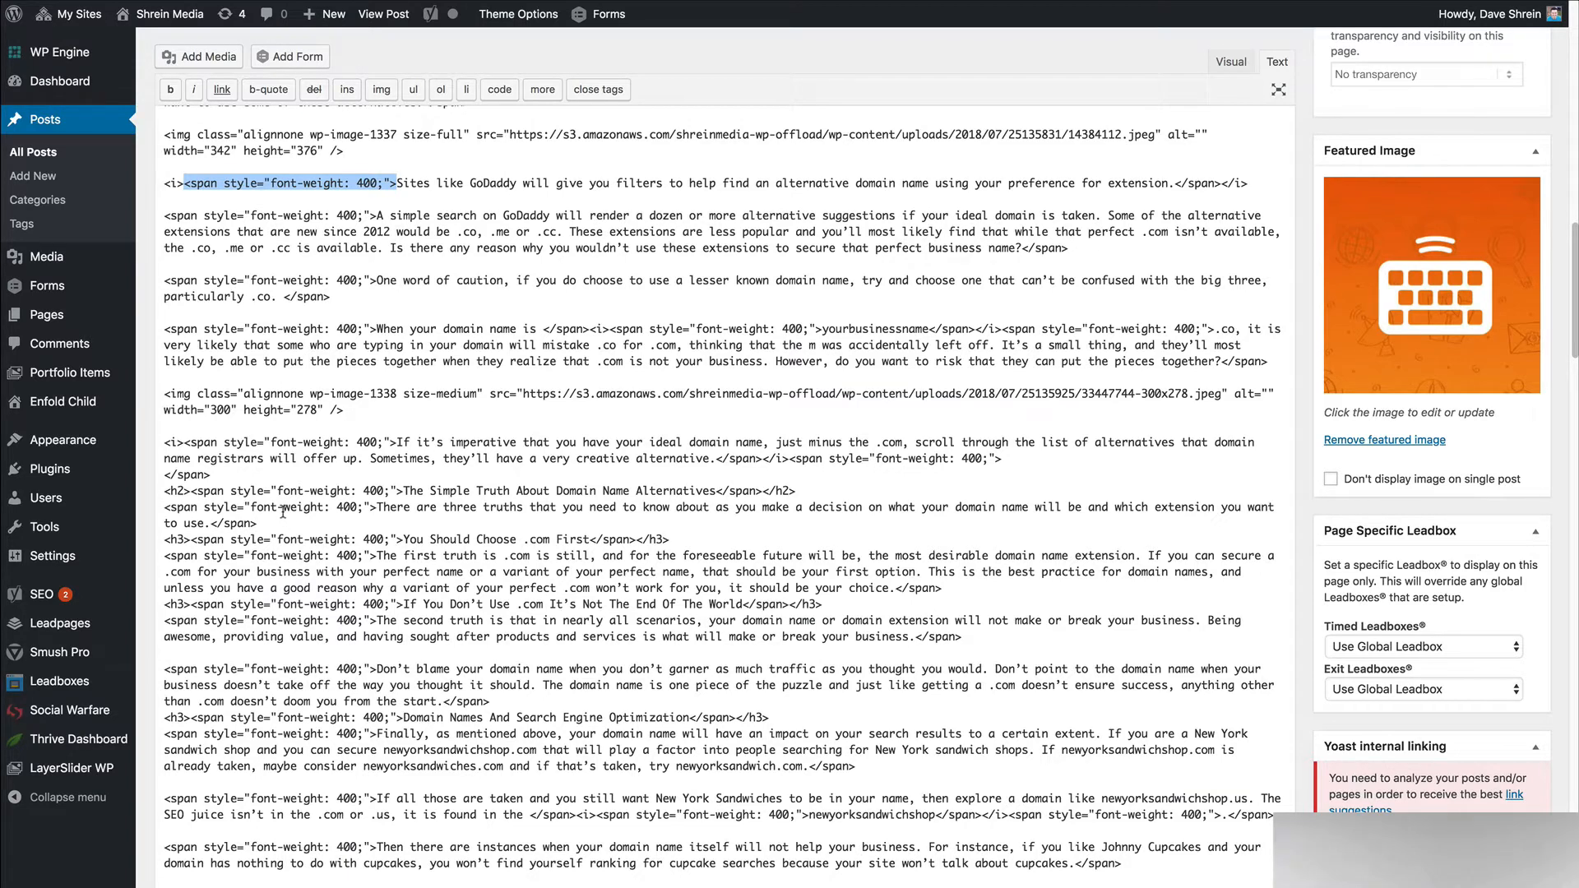
left_click(393, 183)
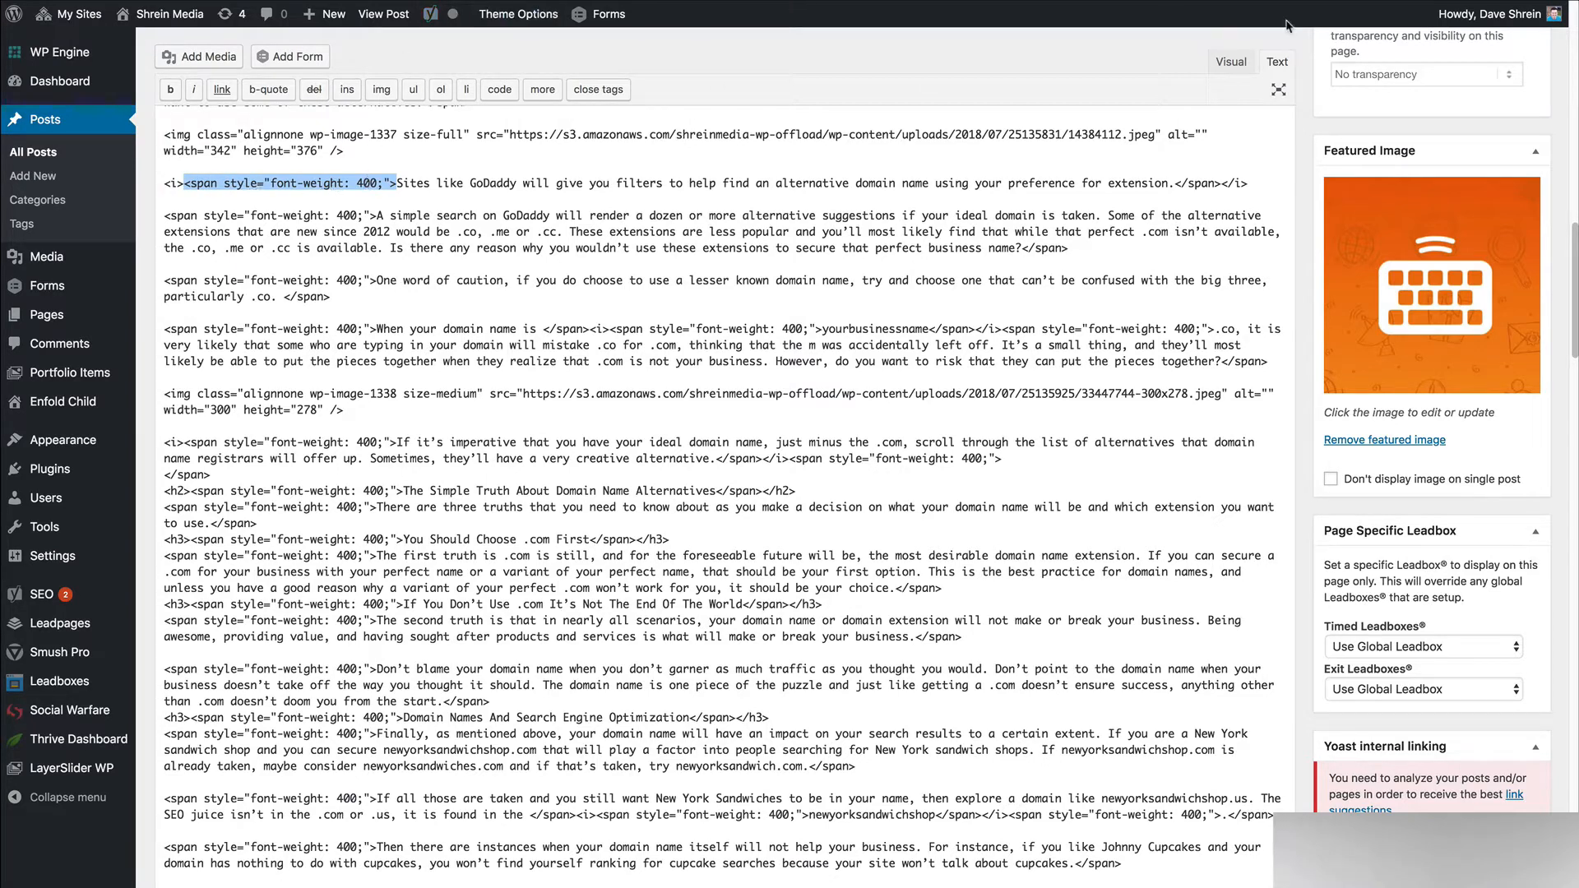
left_click(1230, 62)
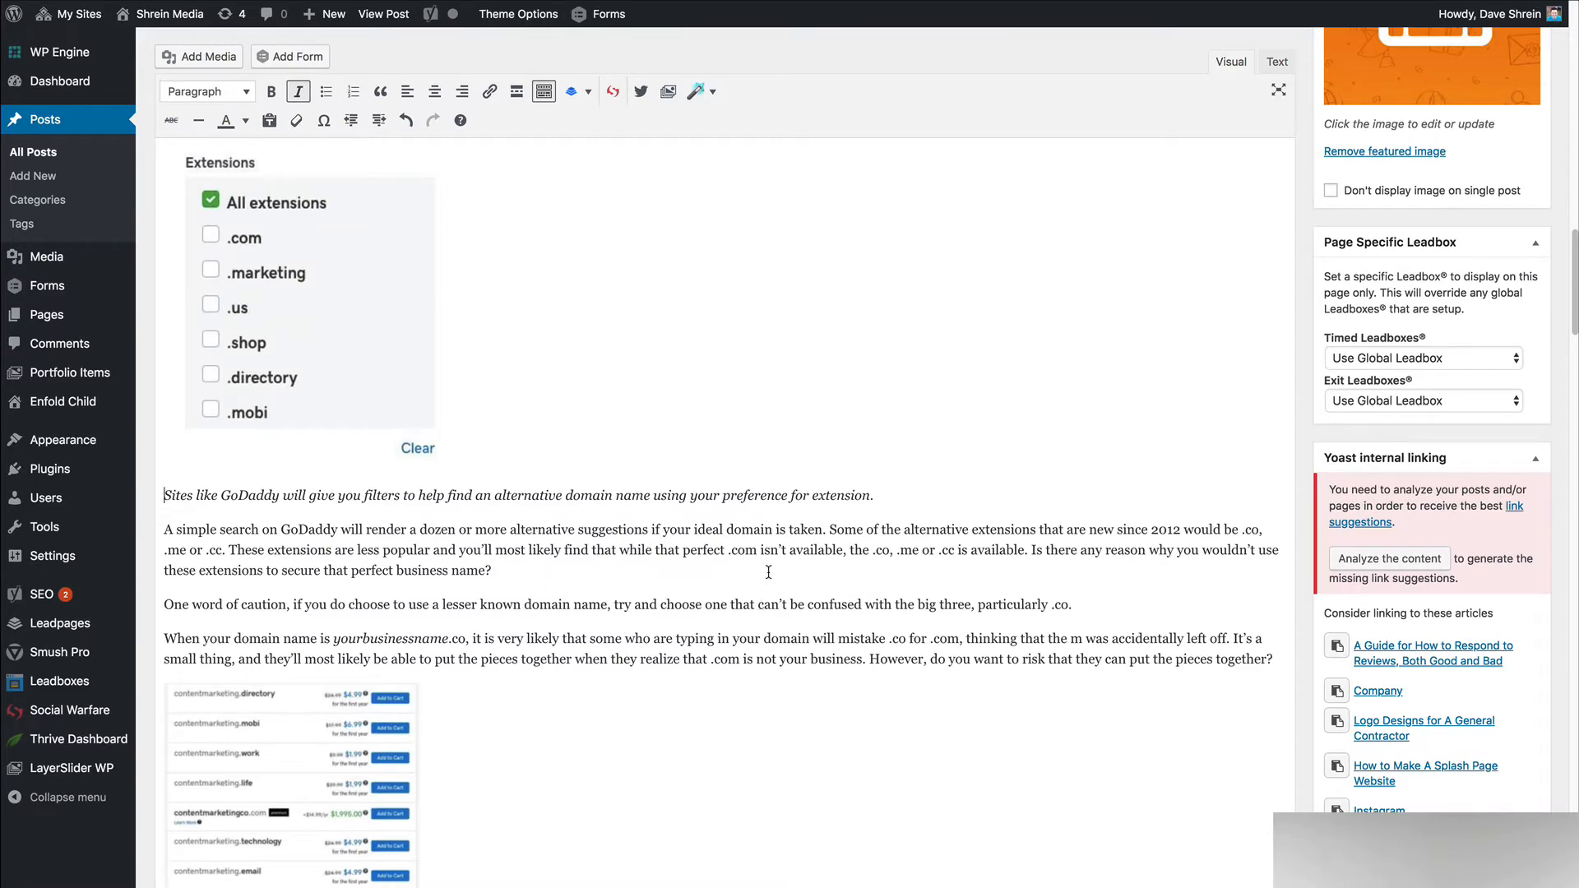
left_click(1275, 62)
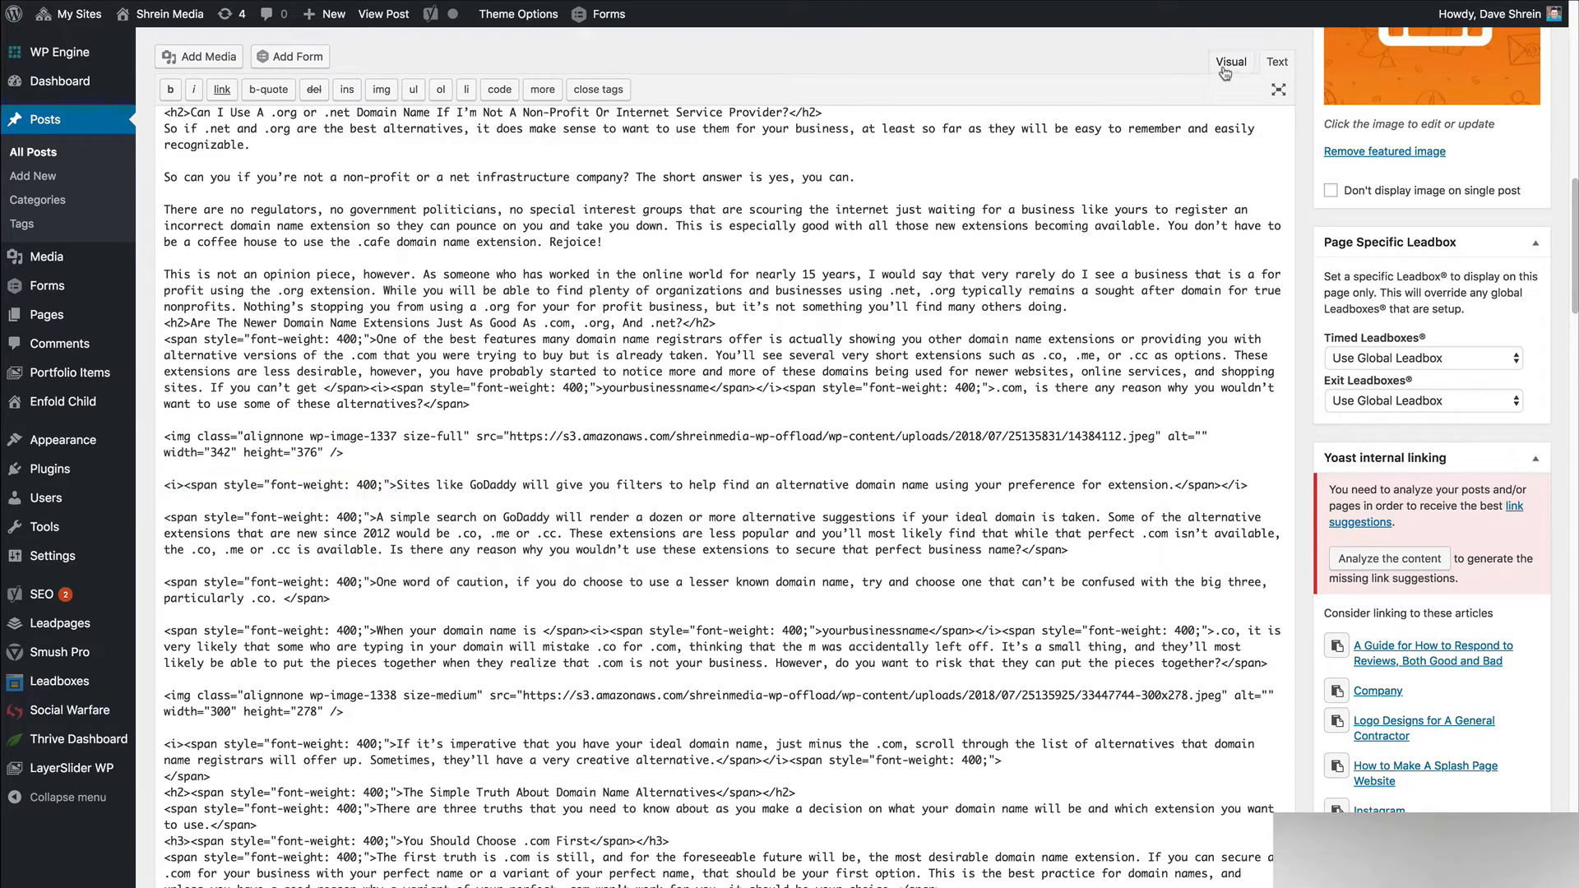
left_click(1230, 62)
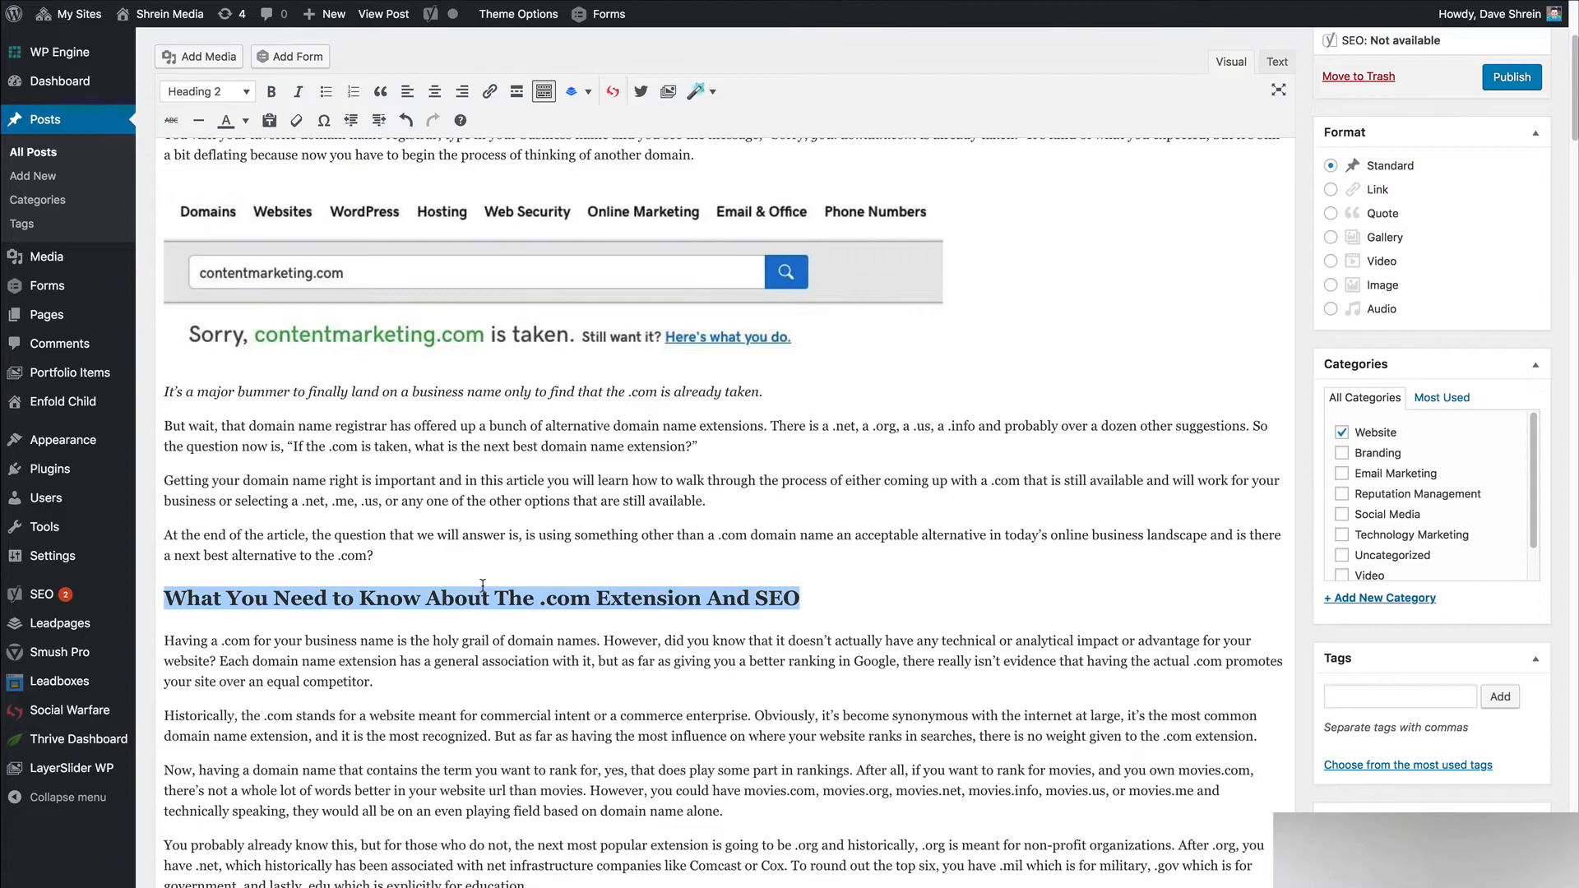
mouse_move(501, 618)
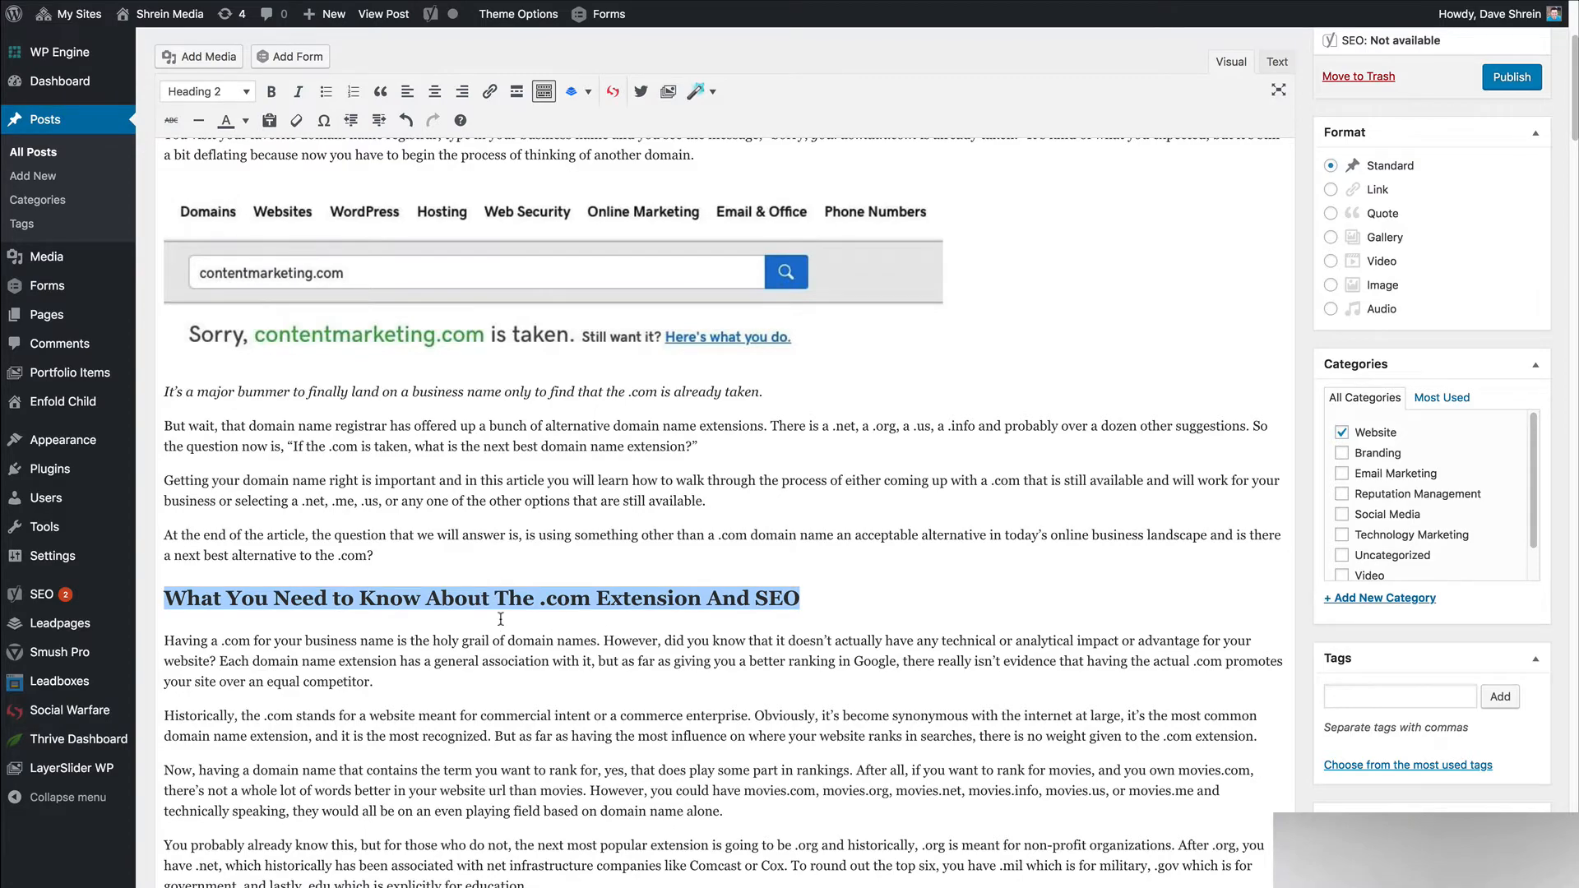
scroll("down", 3)
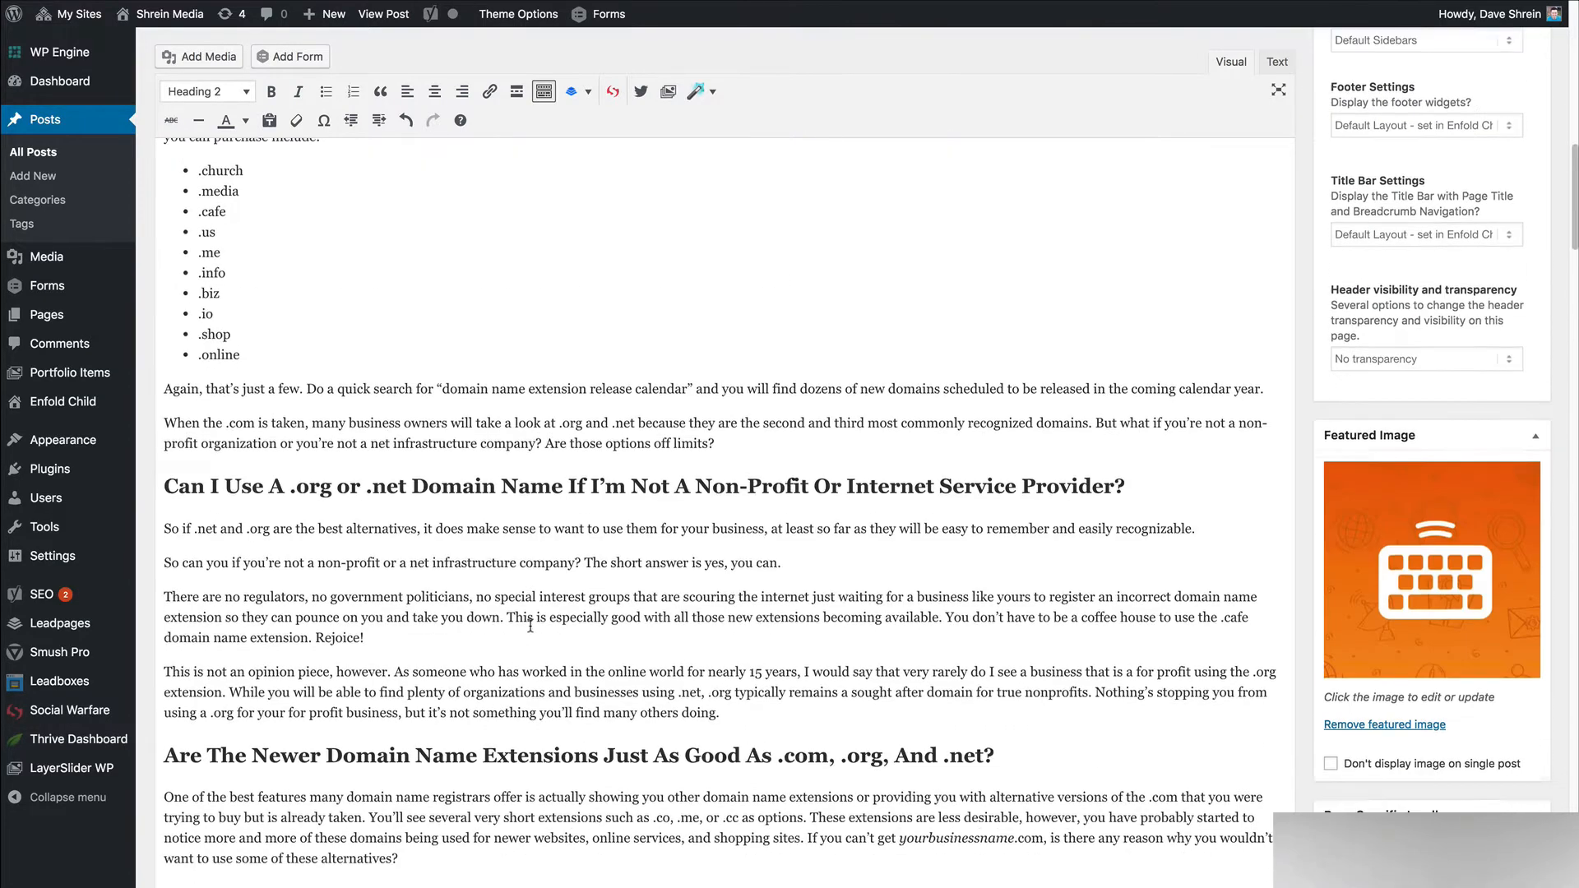
scroll("down", 3)
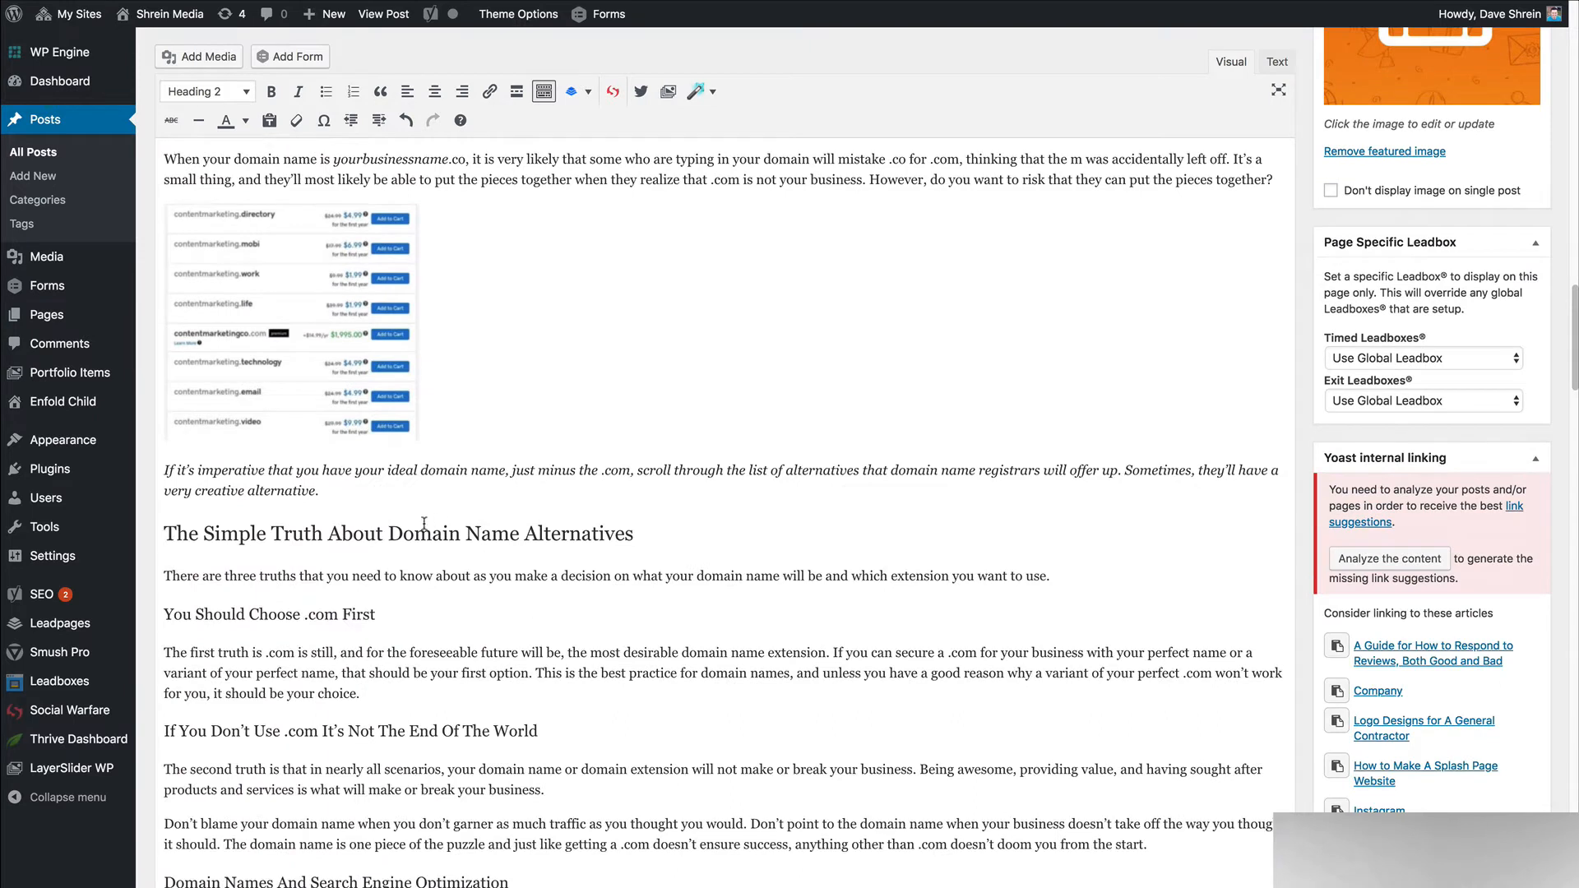
triple_click(396, 533)
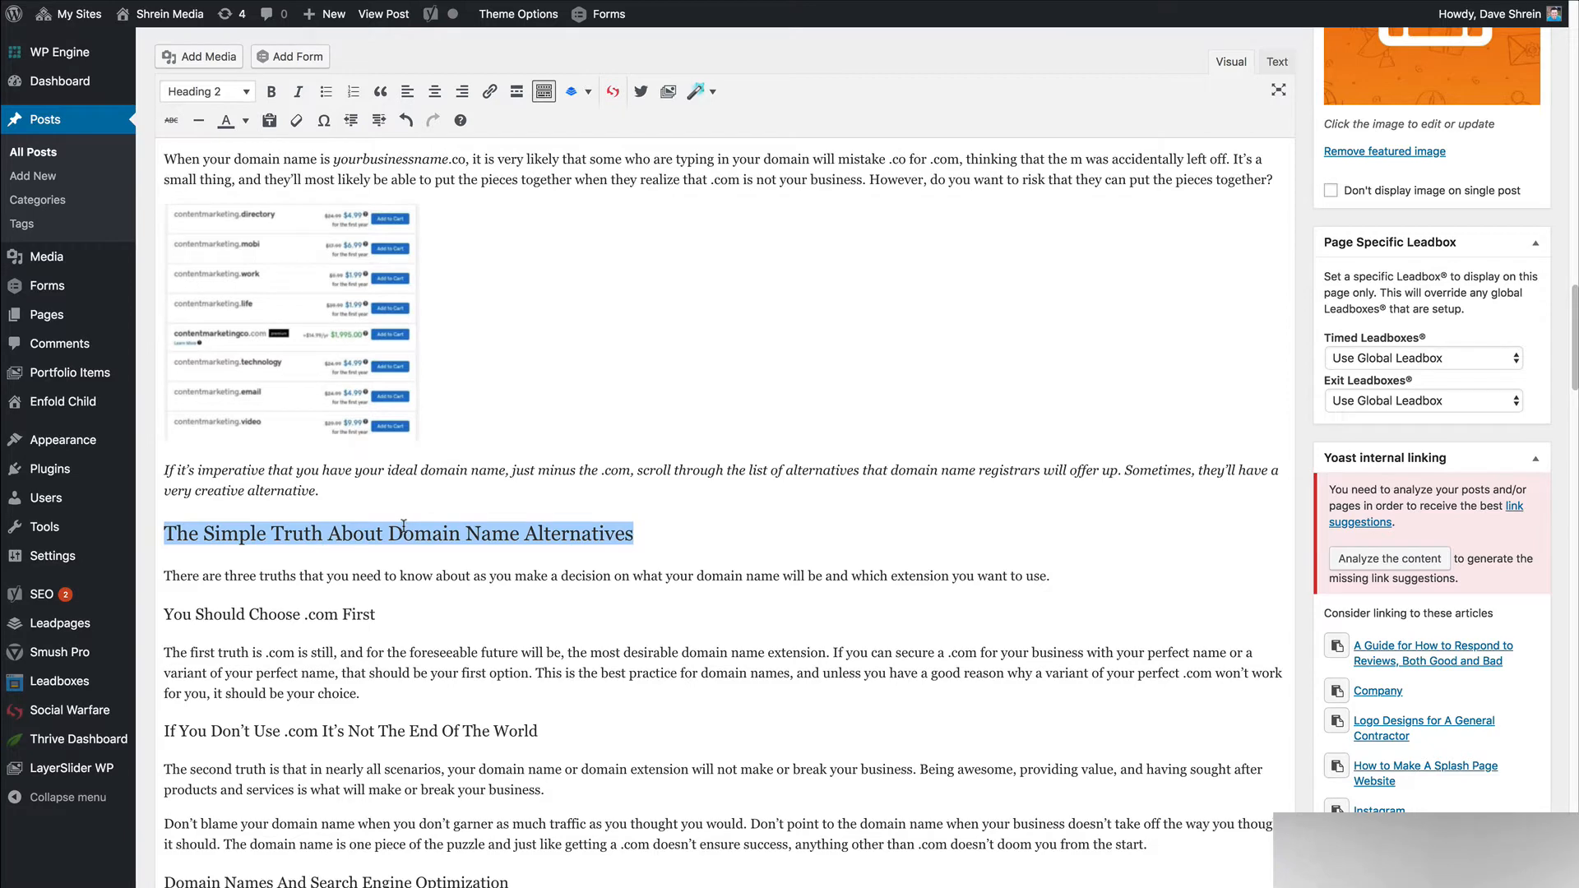
scroll("up", 3)
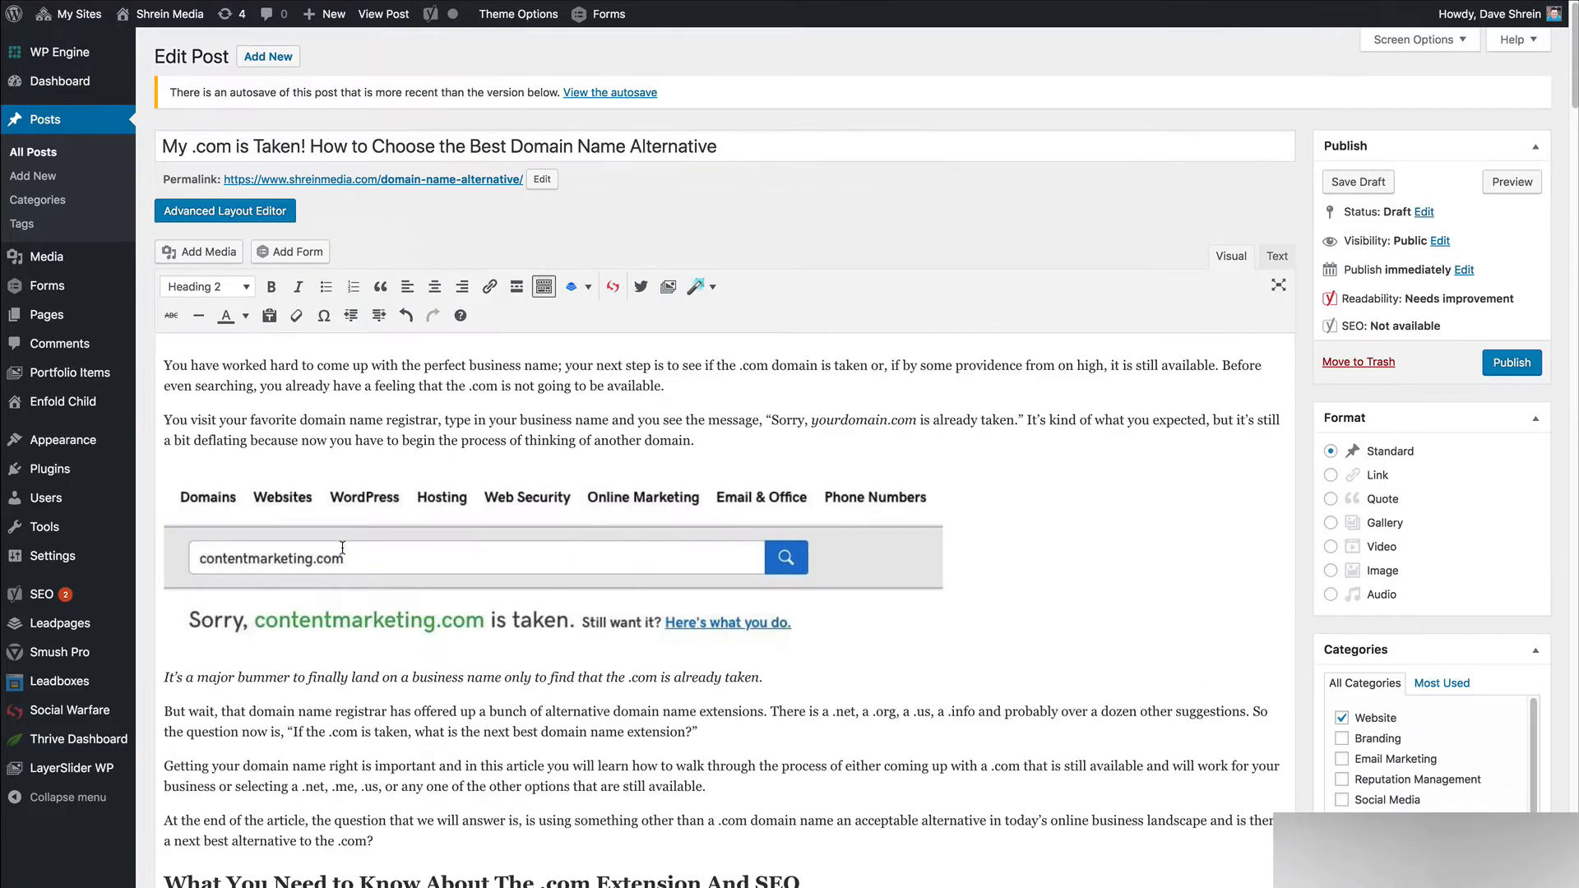
scroll("down", 3)
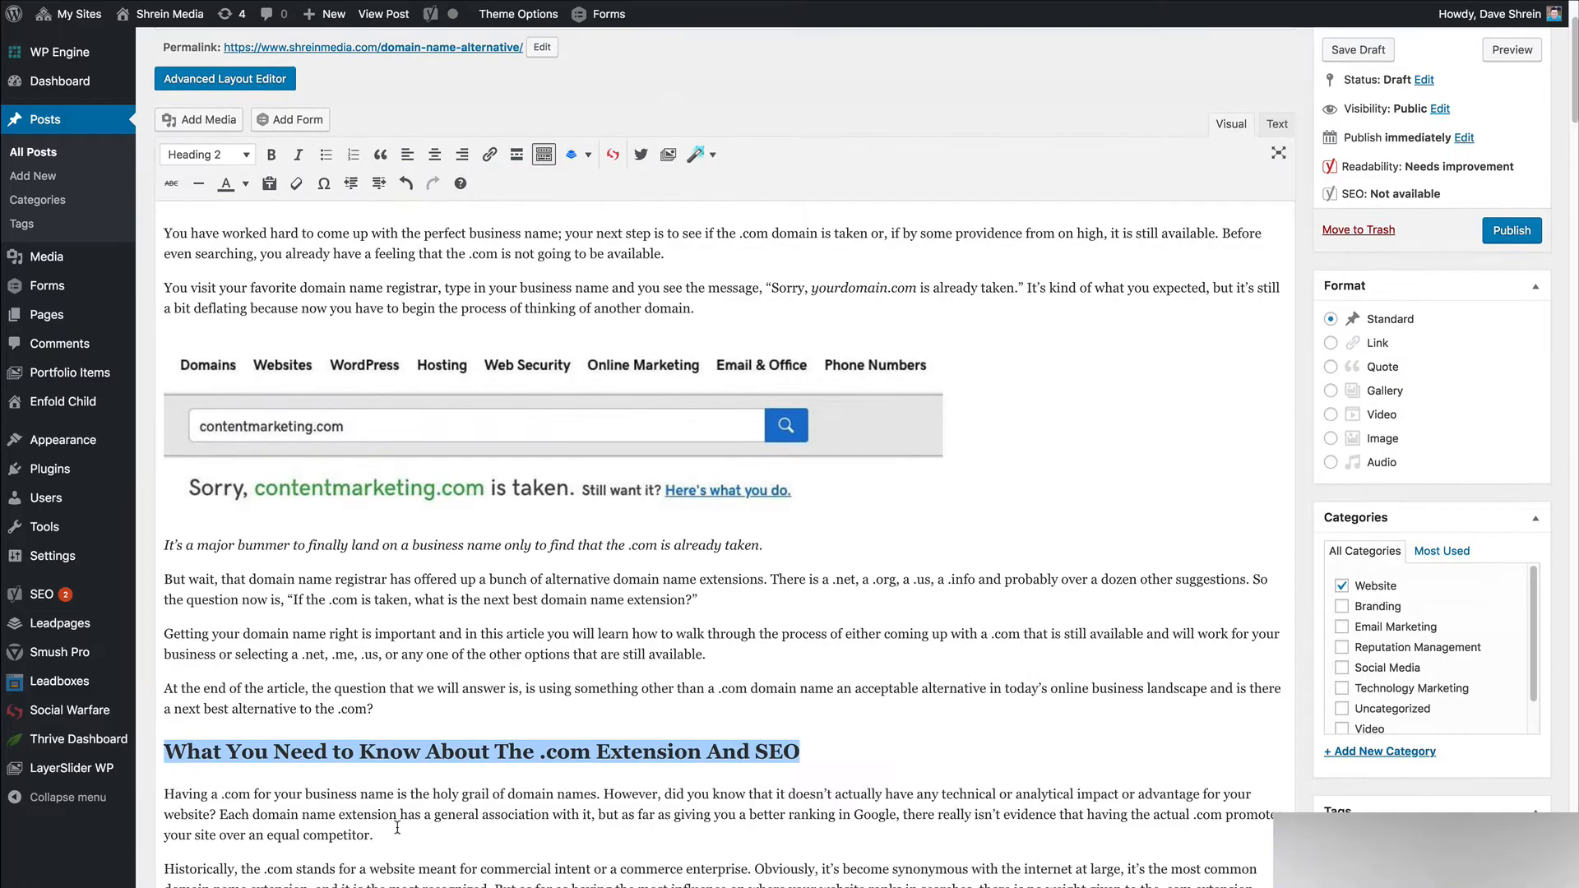
Scroll the live Shrein Media post and select the paragraph under 'Are The Newer Domain Name Extensions'
left_click(384, 14)
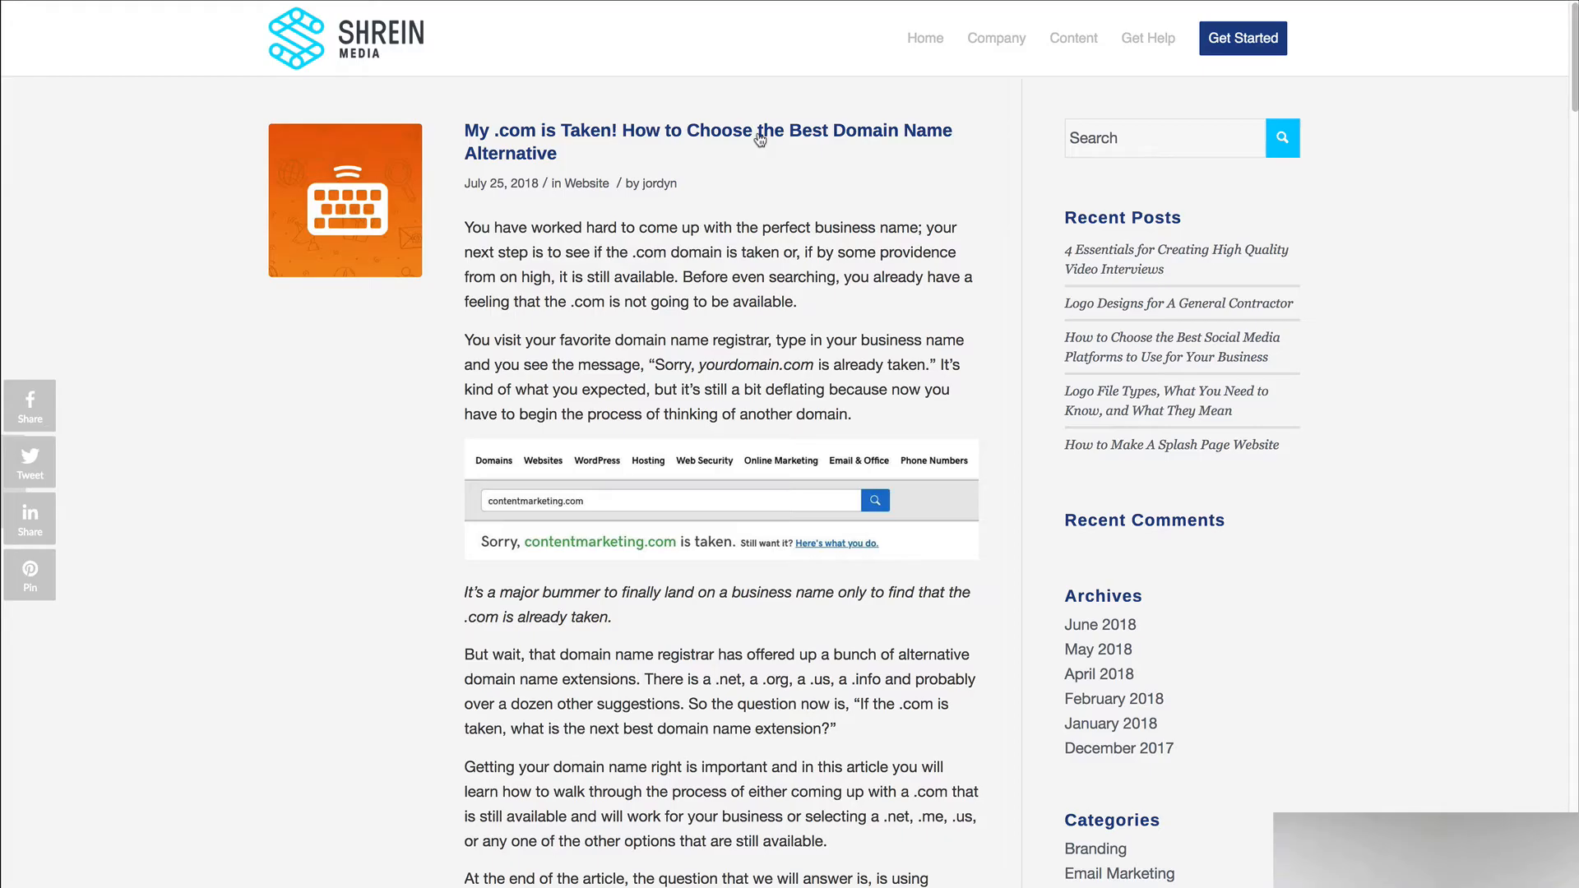
scroll("down", 3)
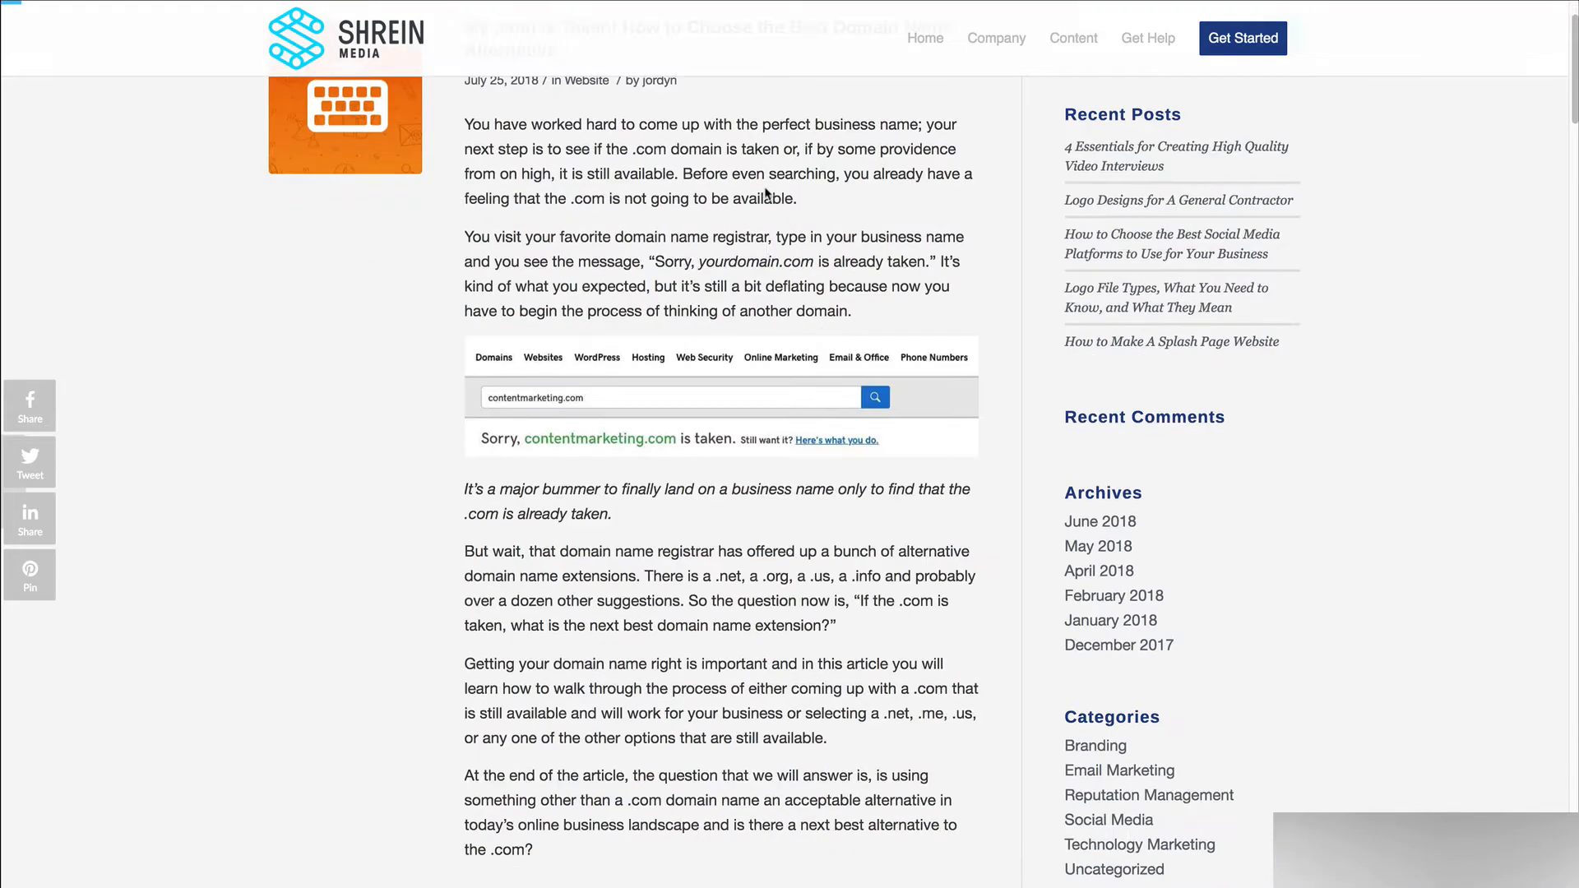
scroll("down", 3)
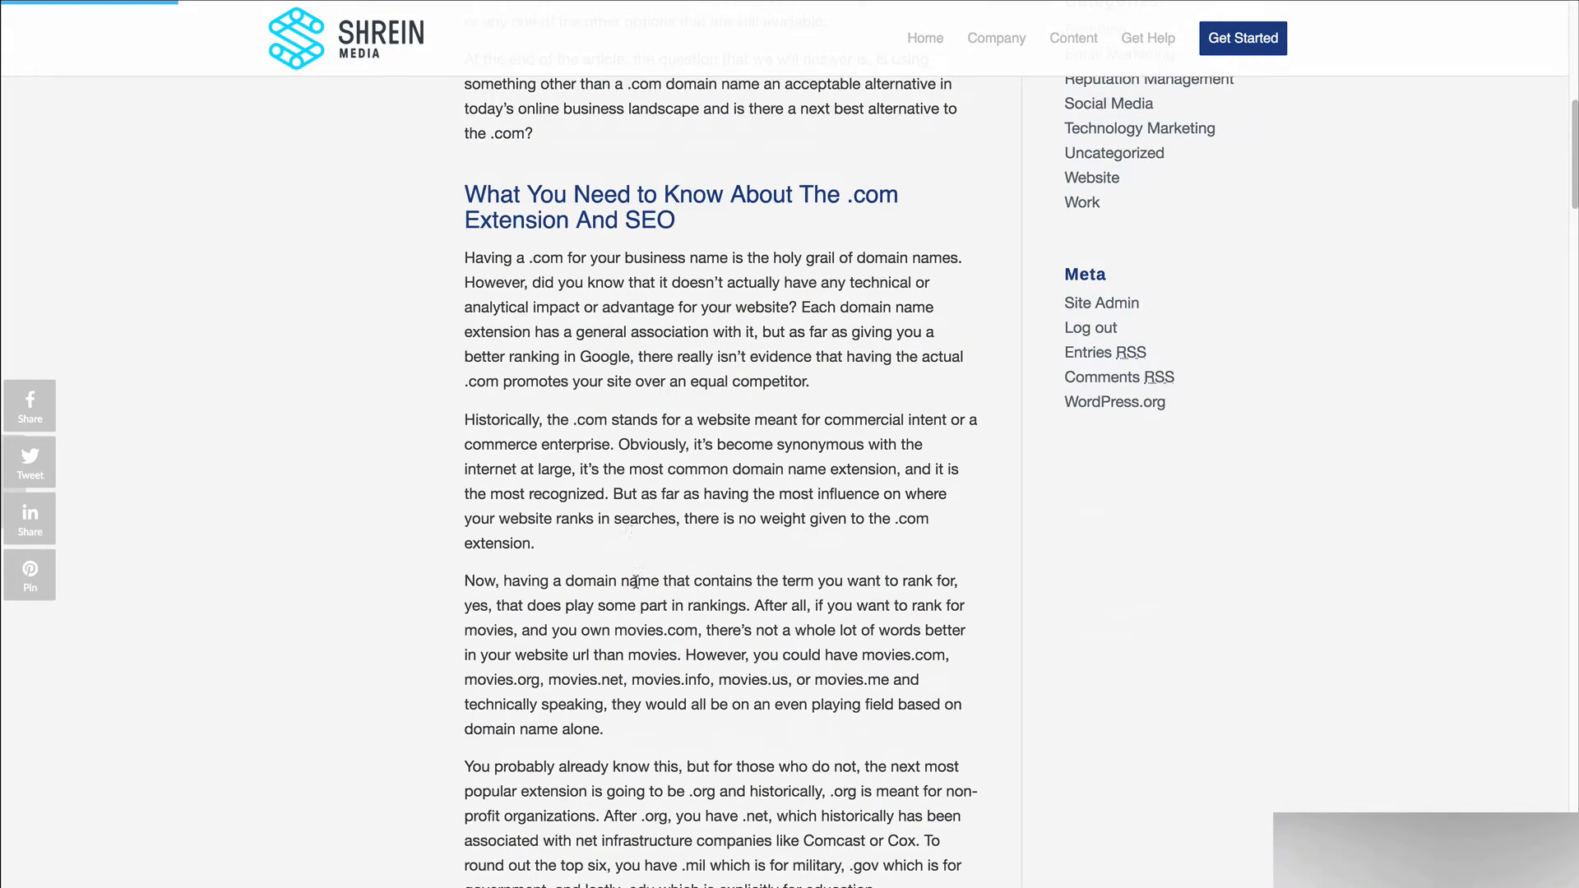
scroll("down", 3)
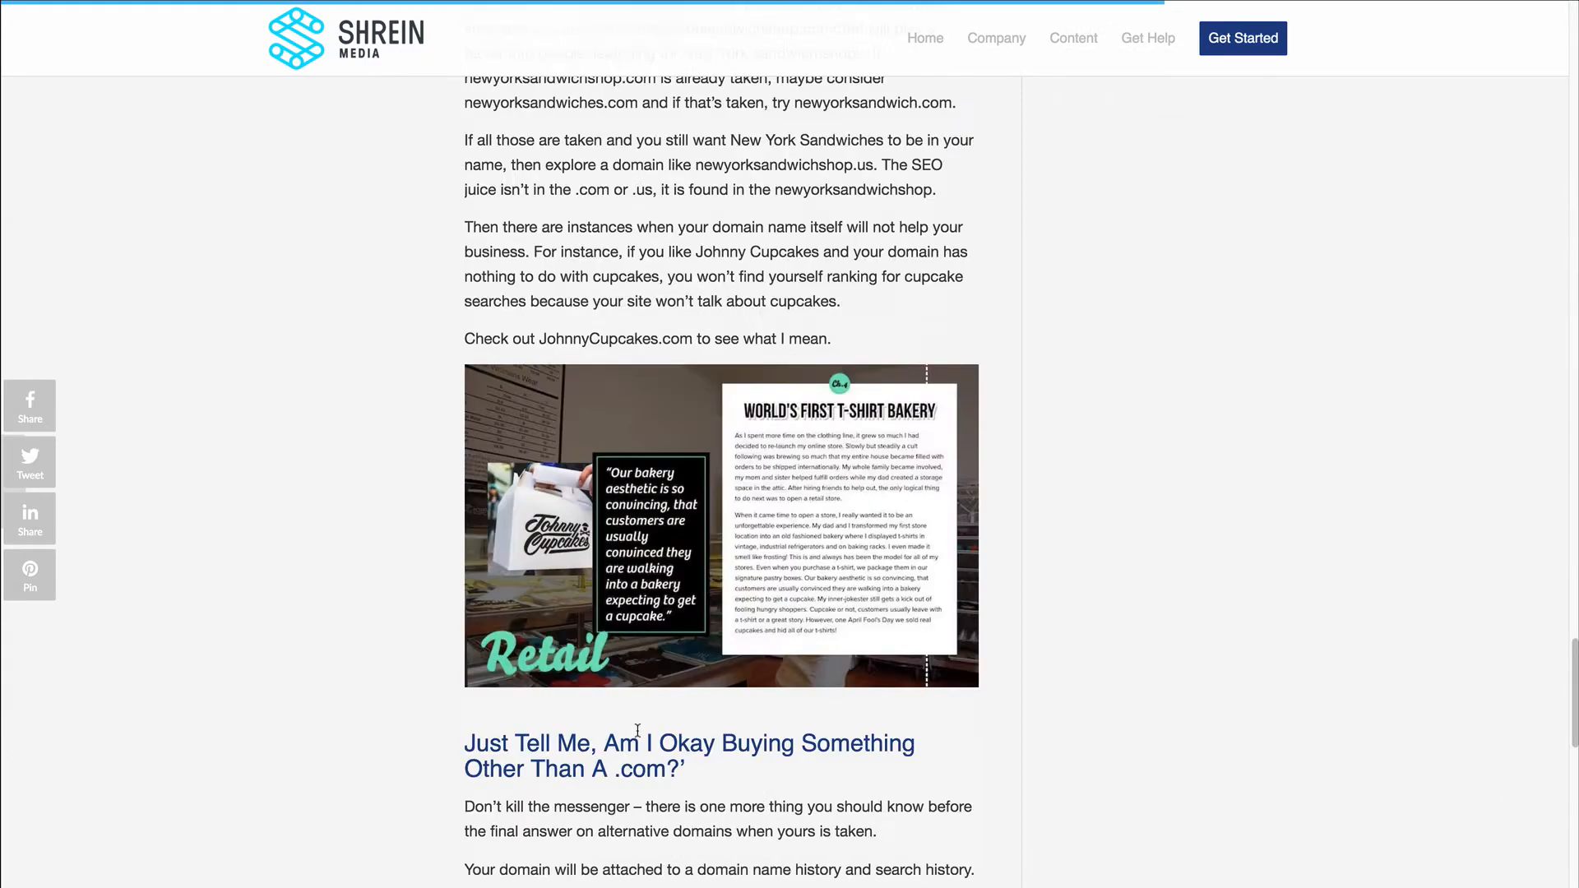
scroll("up", 3)
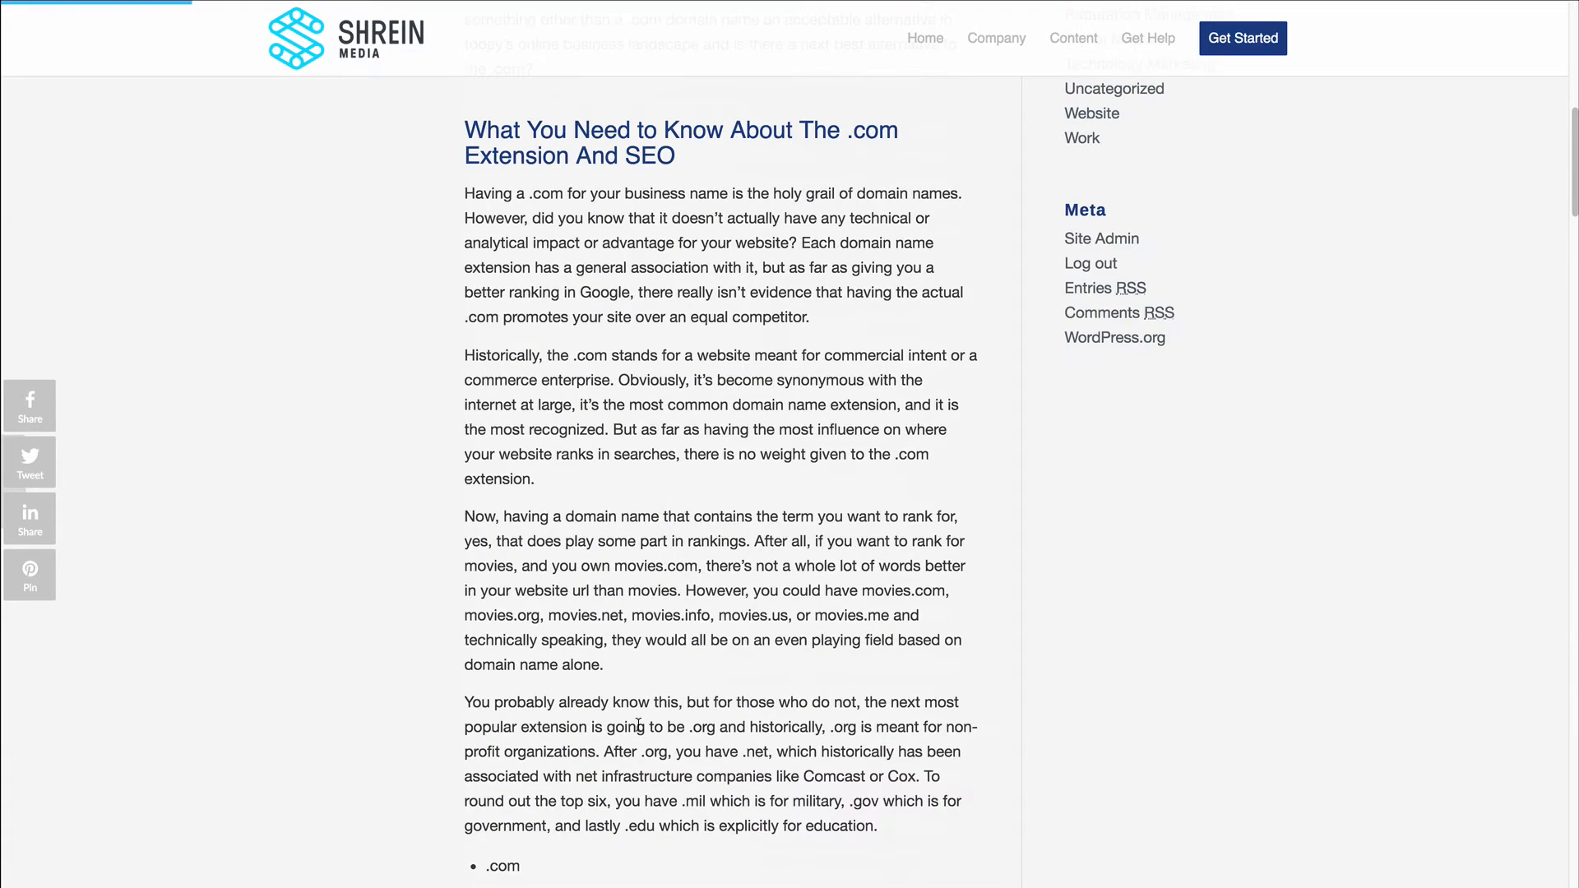
scroll("down", 3)
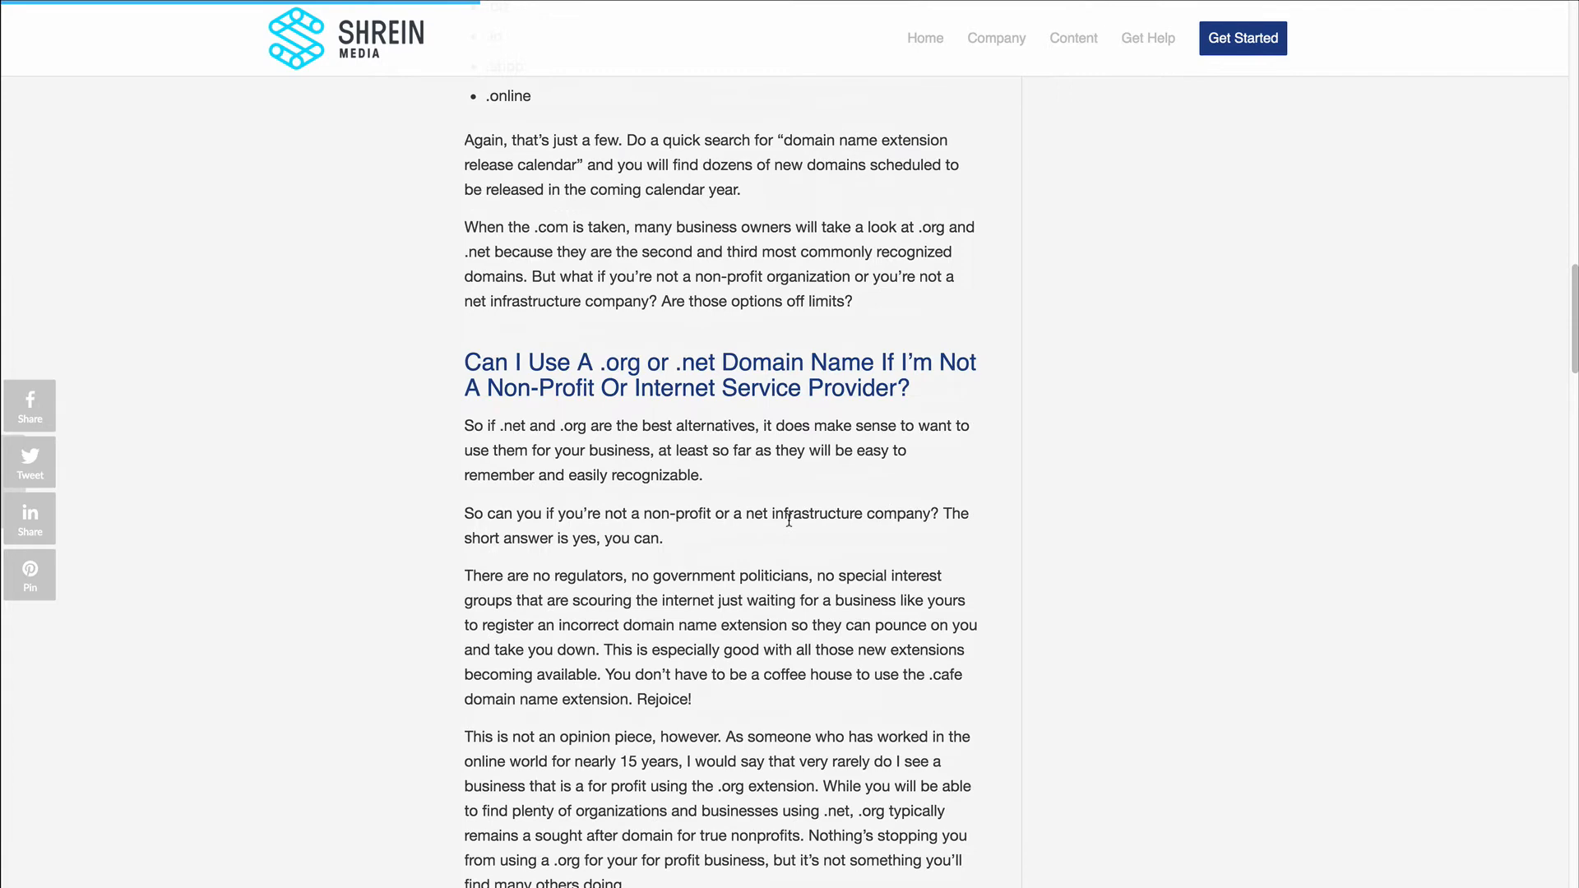
scroll("down", 3)
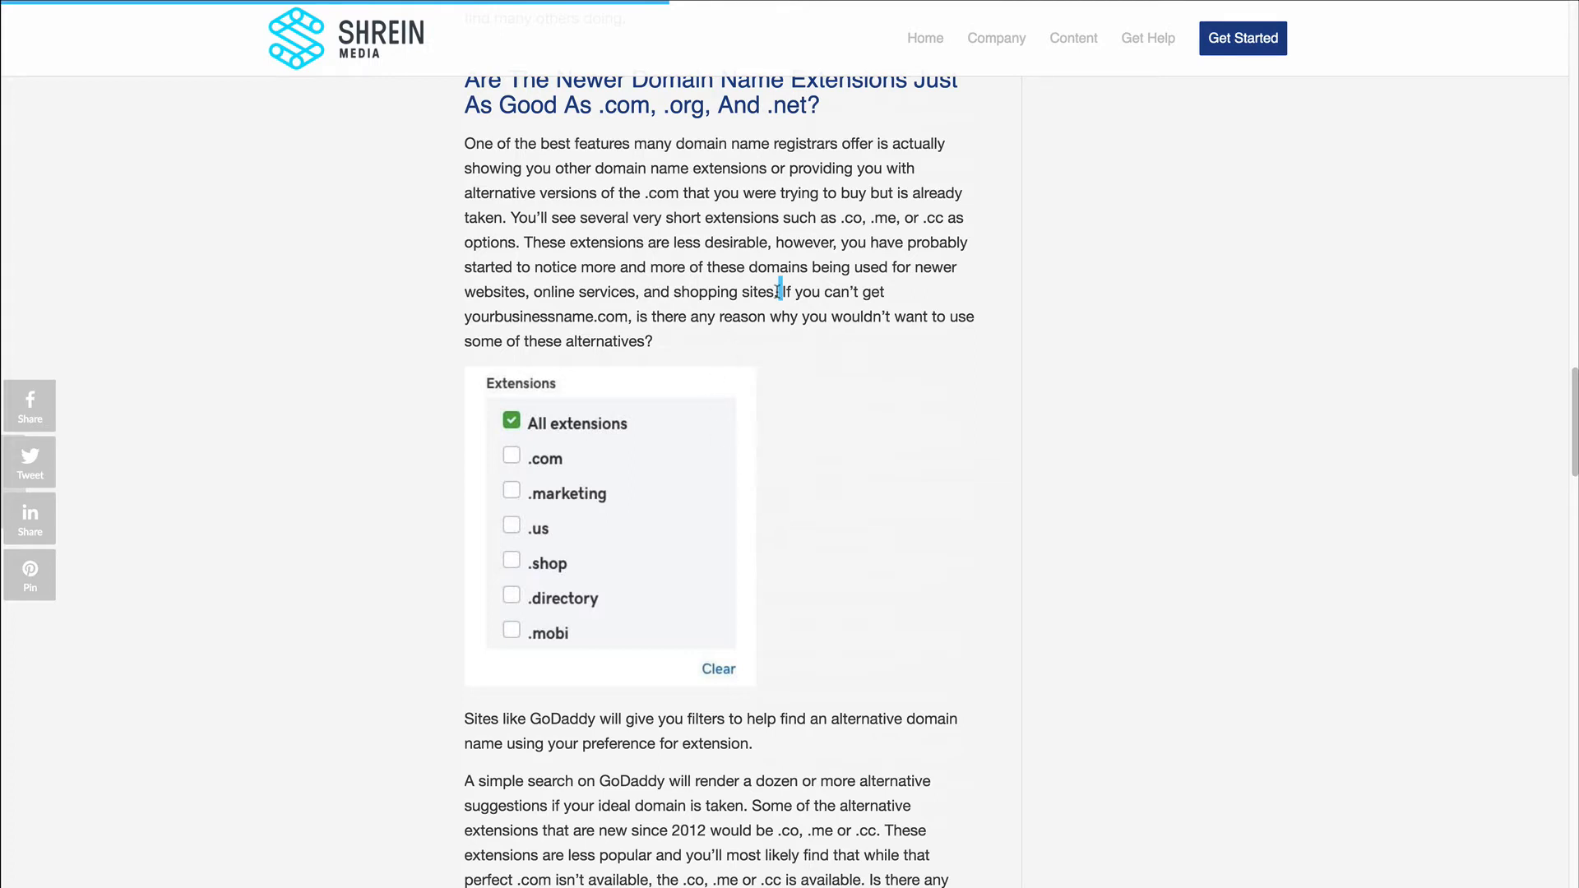
left_click_drag(463, 143, 651, 341)
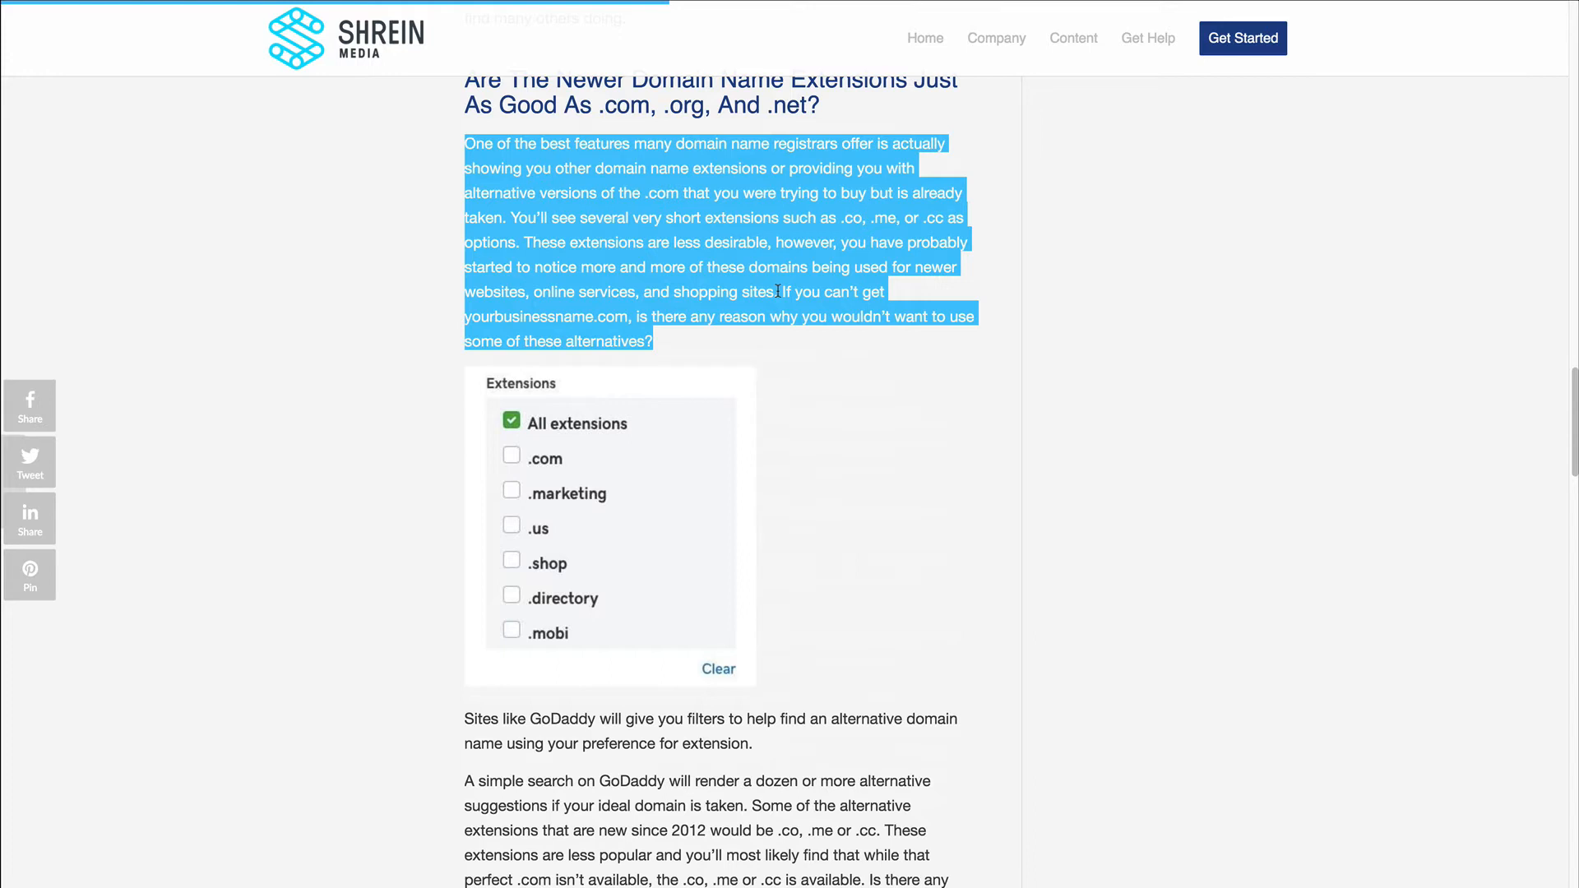
mouse_move(730, 163)
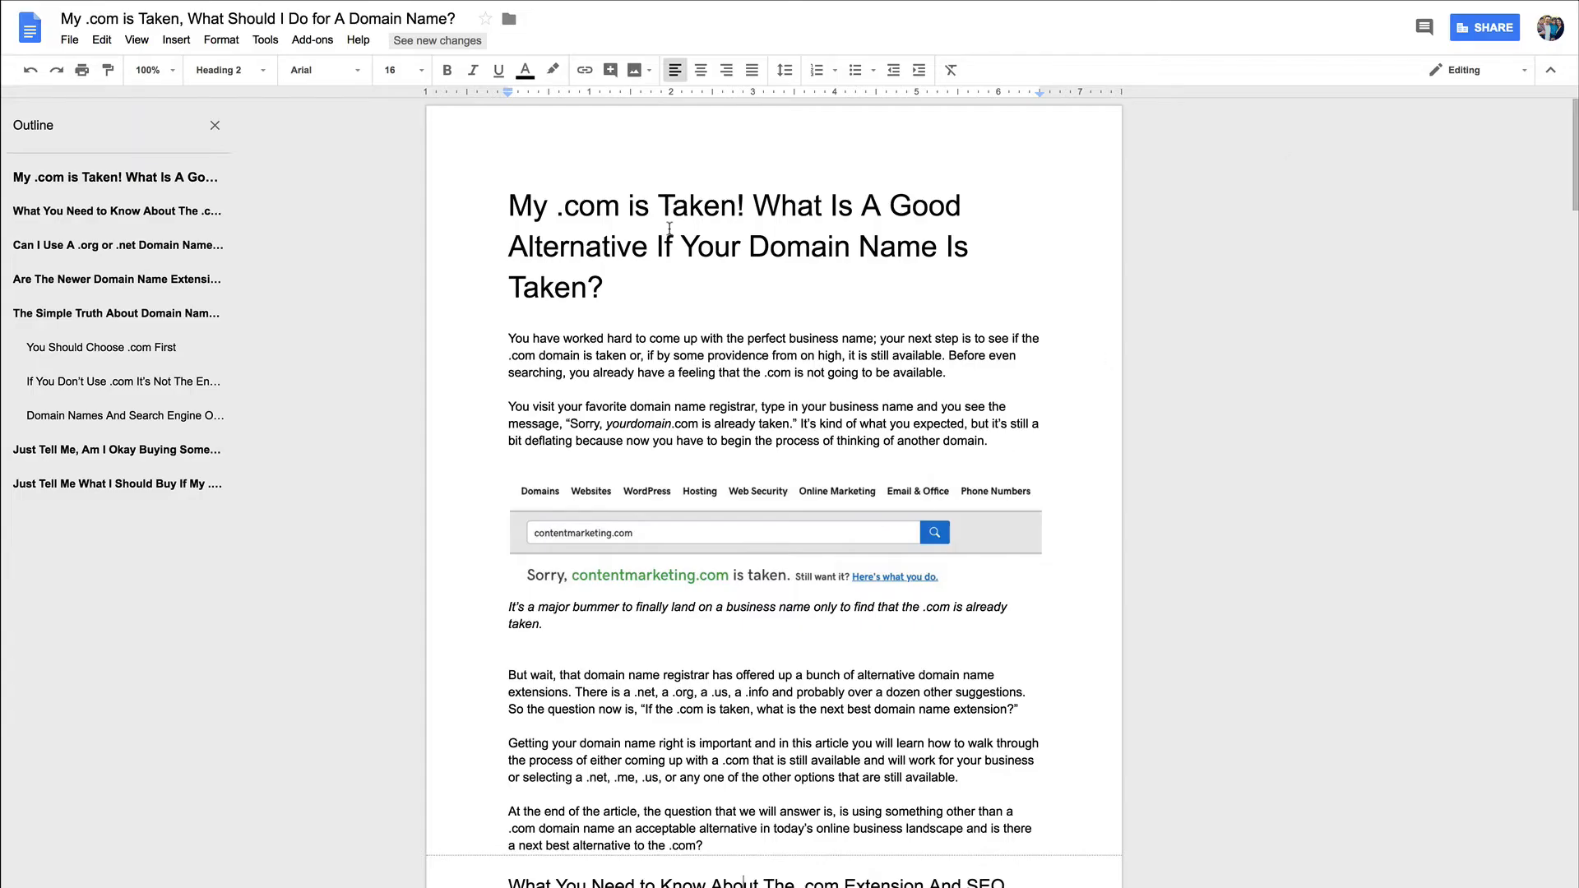
mouse_move(1032, 440)
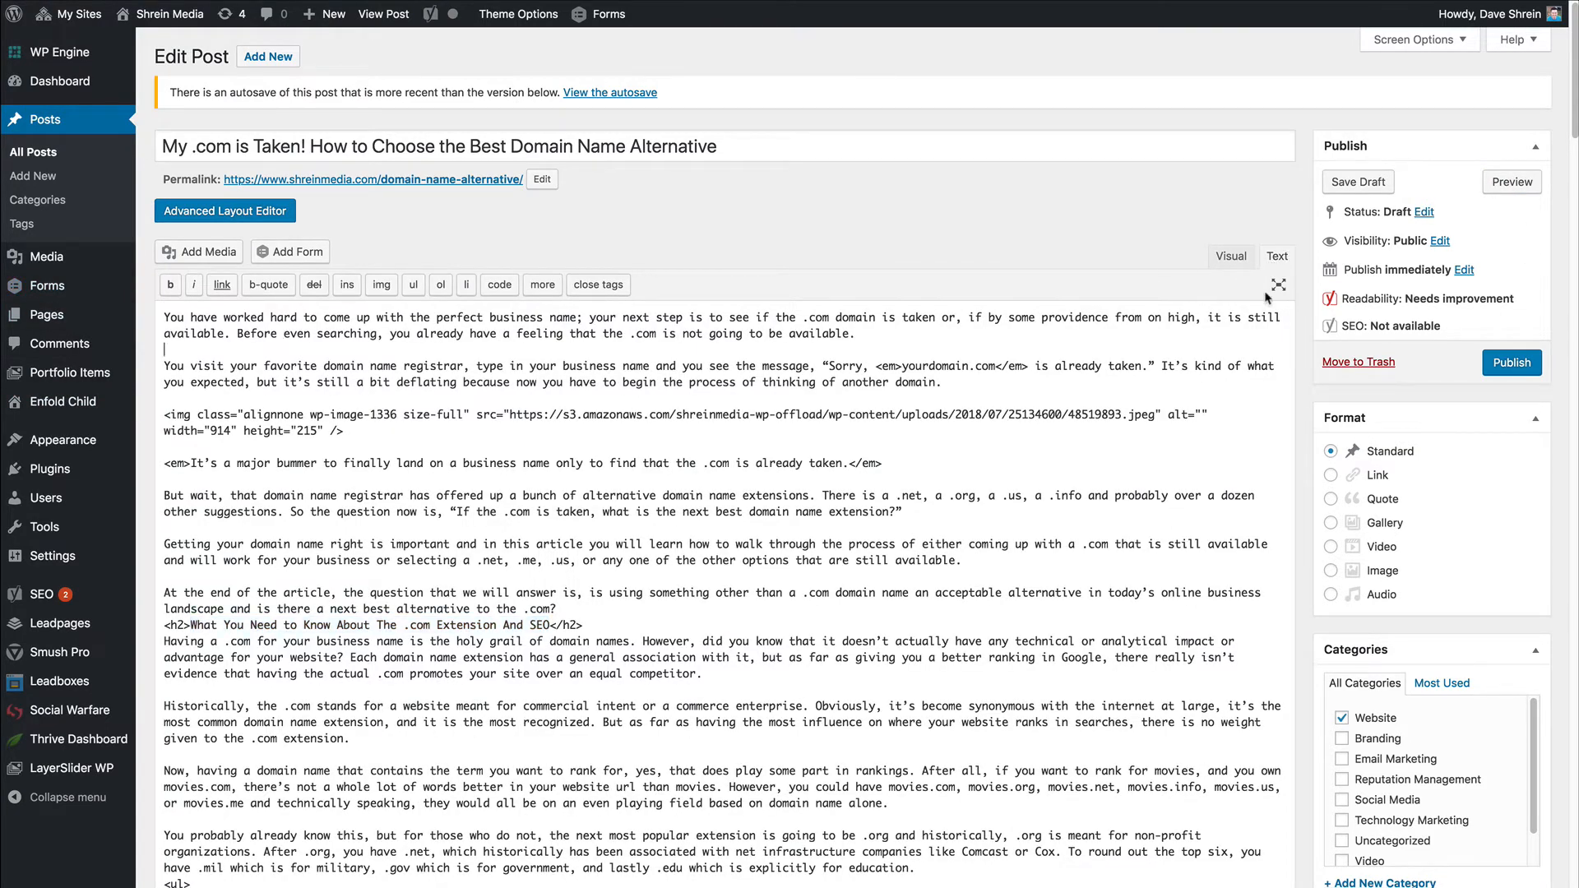
mouse_move(788, 350)
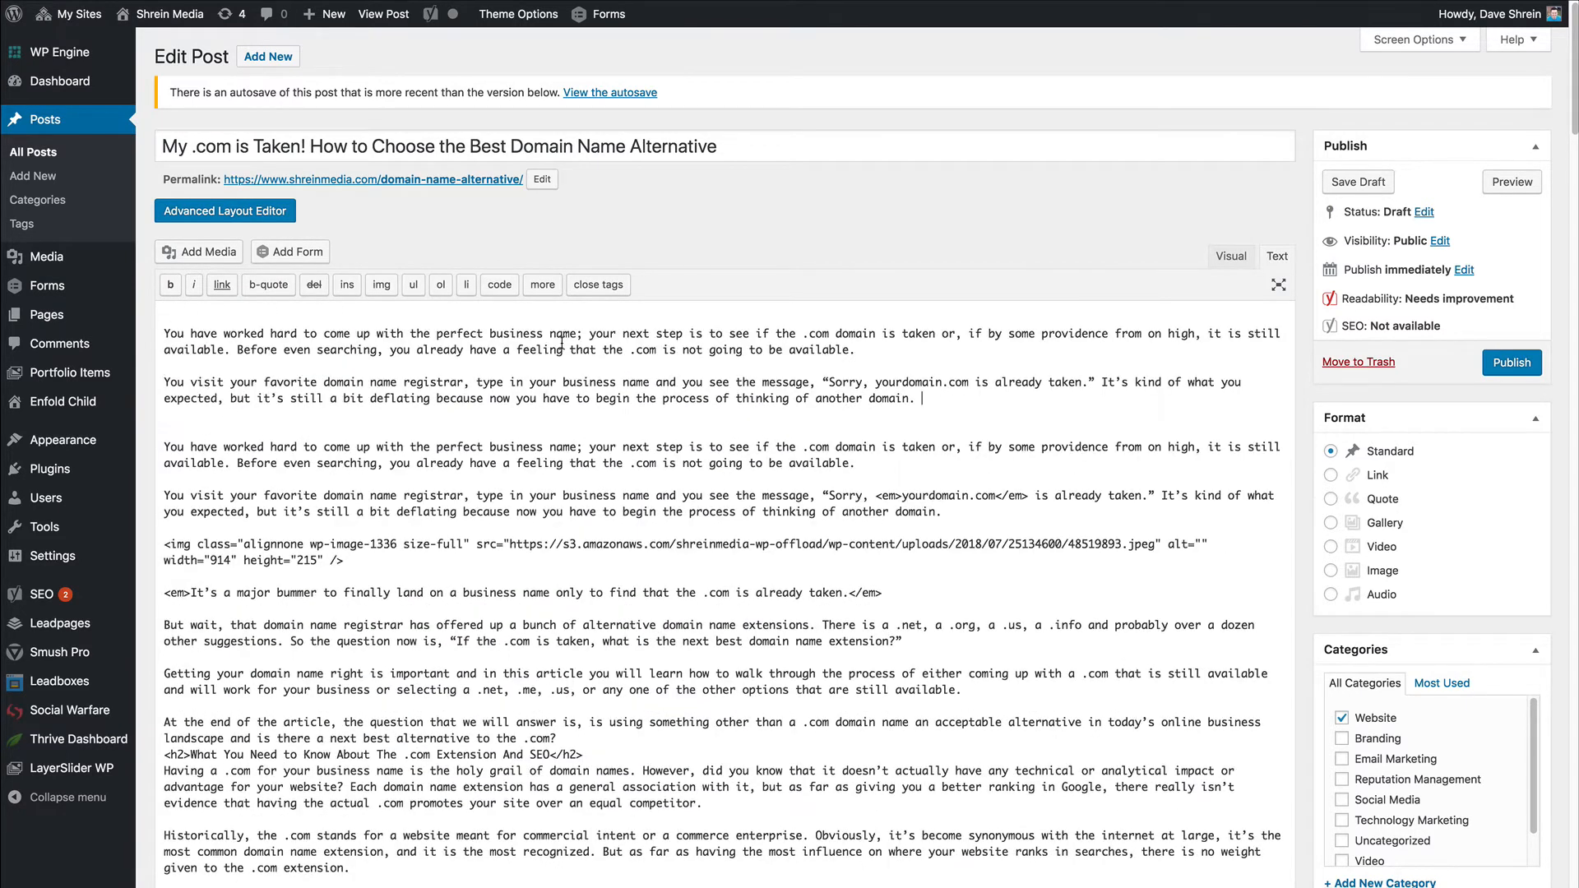
Switch between the Visual and Text tabs to inspect the pasted intro paragraphs' markup
left_click(1230, 256)
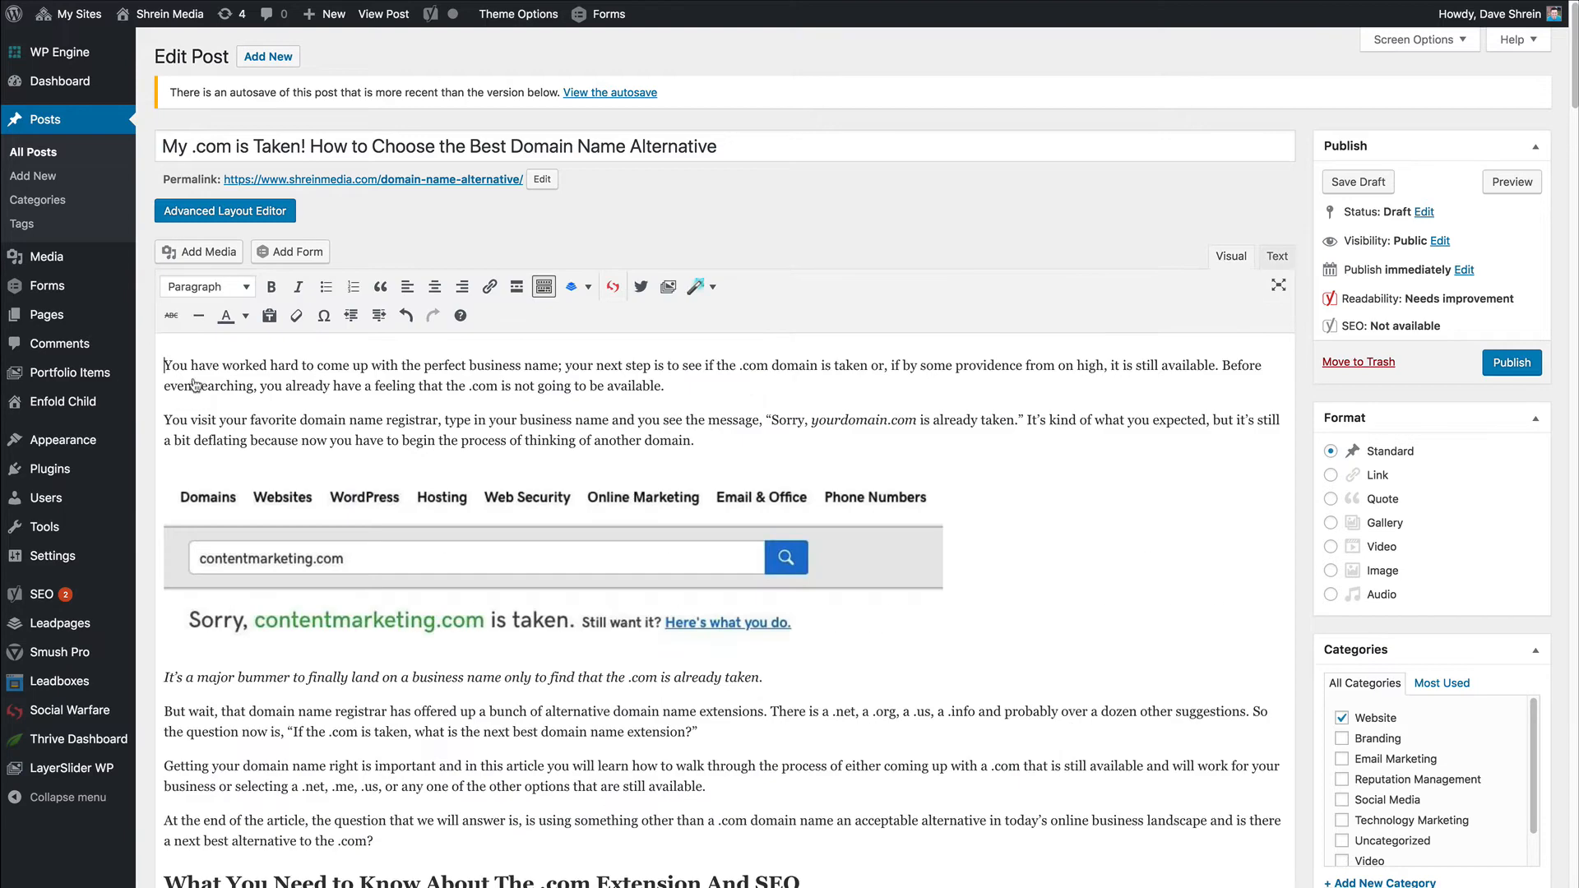
scroll("down", 3)
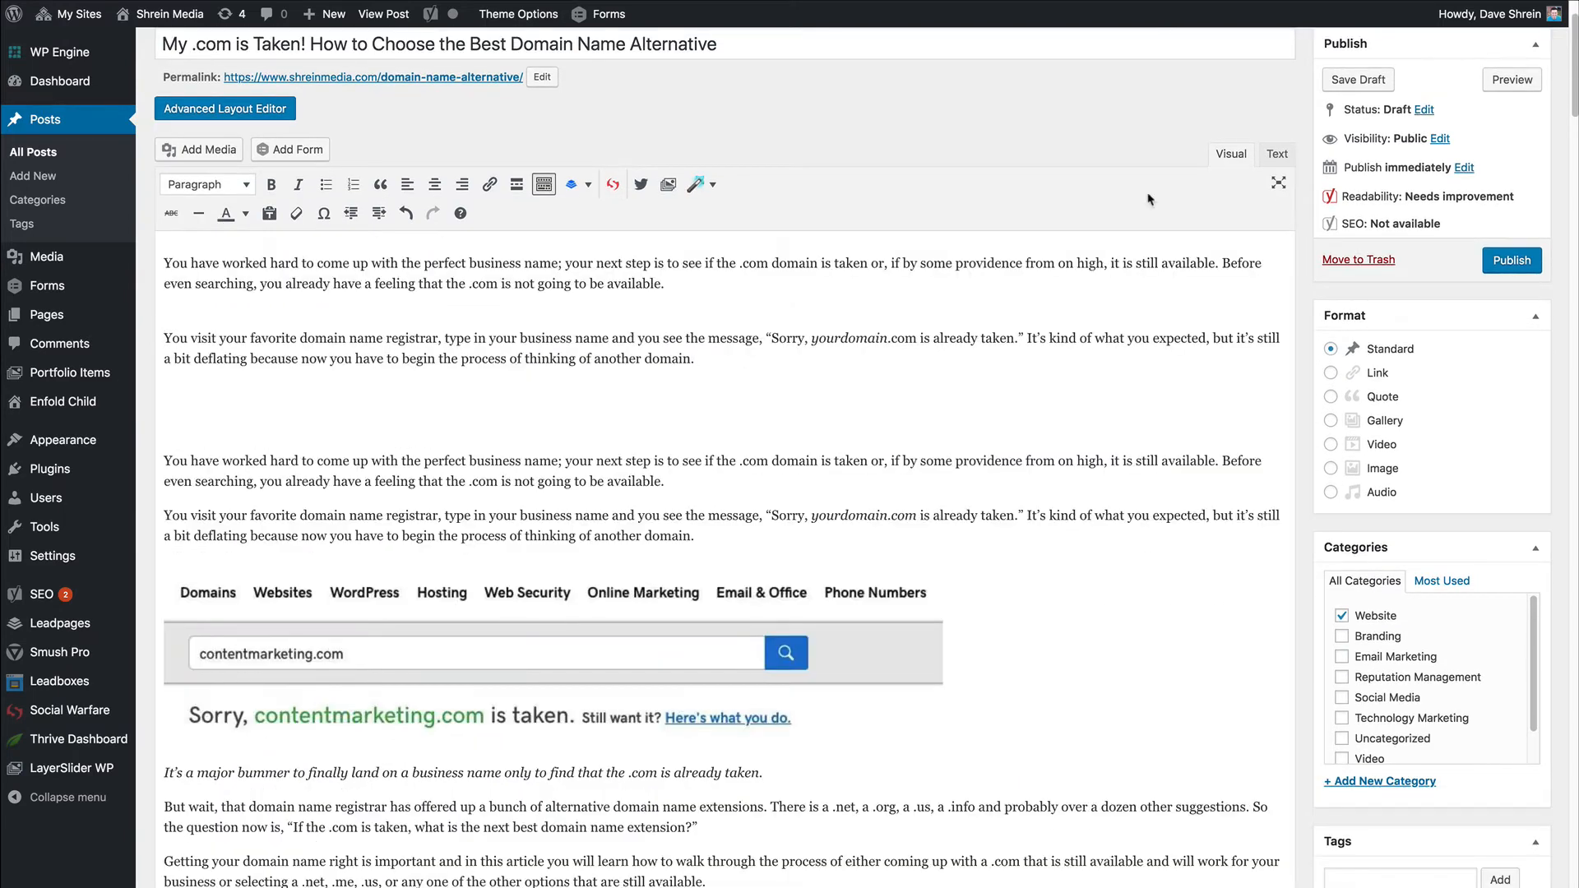
left_click(1276, 153)
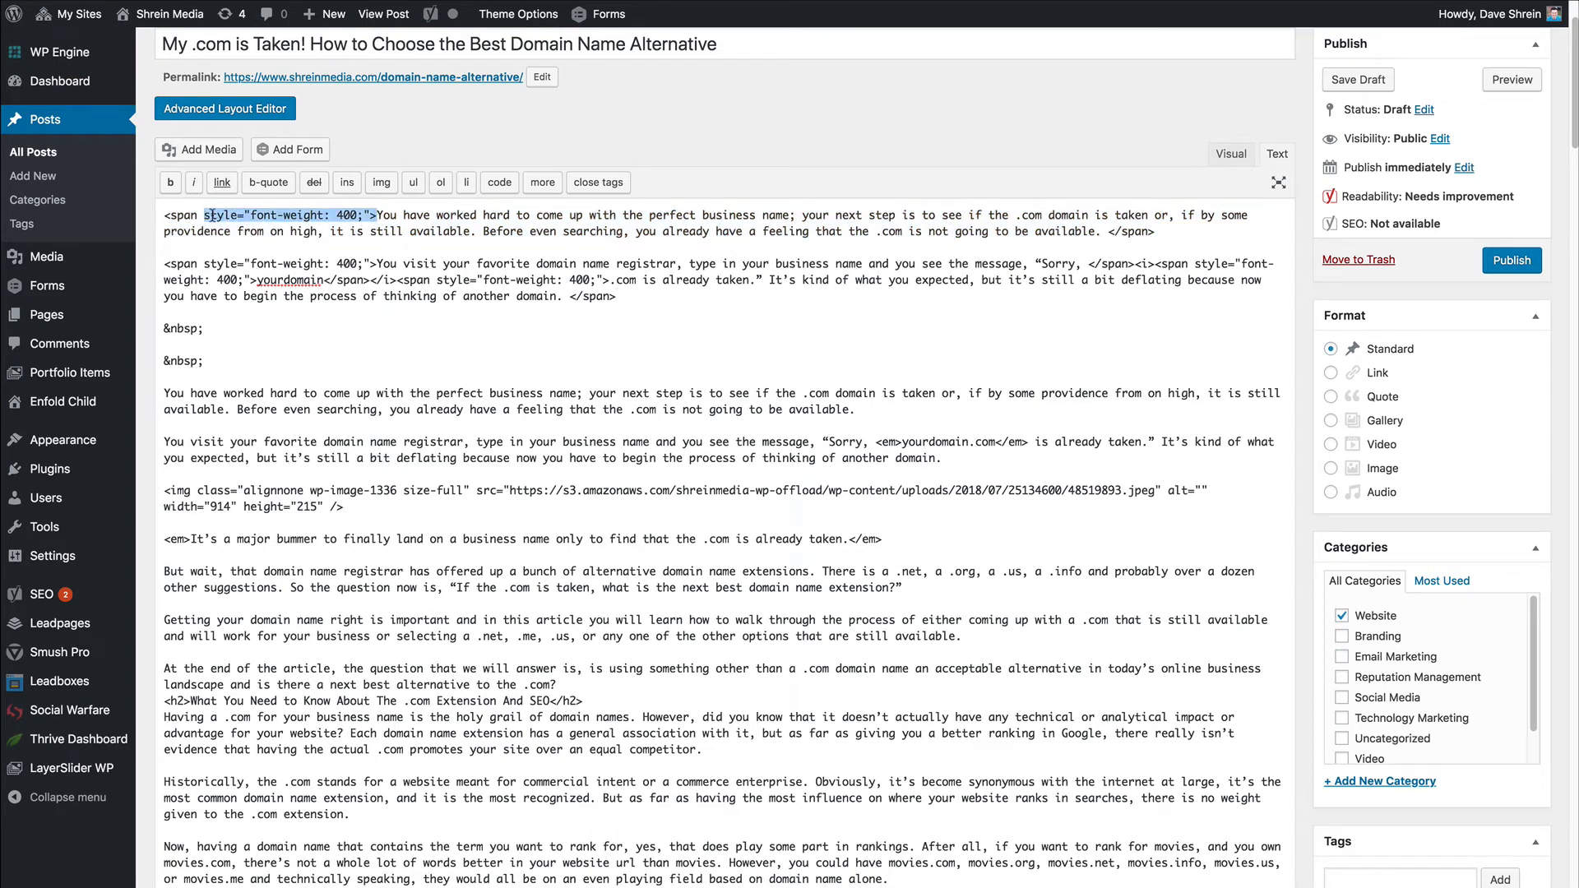
left_click(1229, 154)
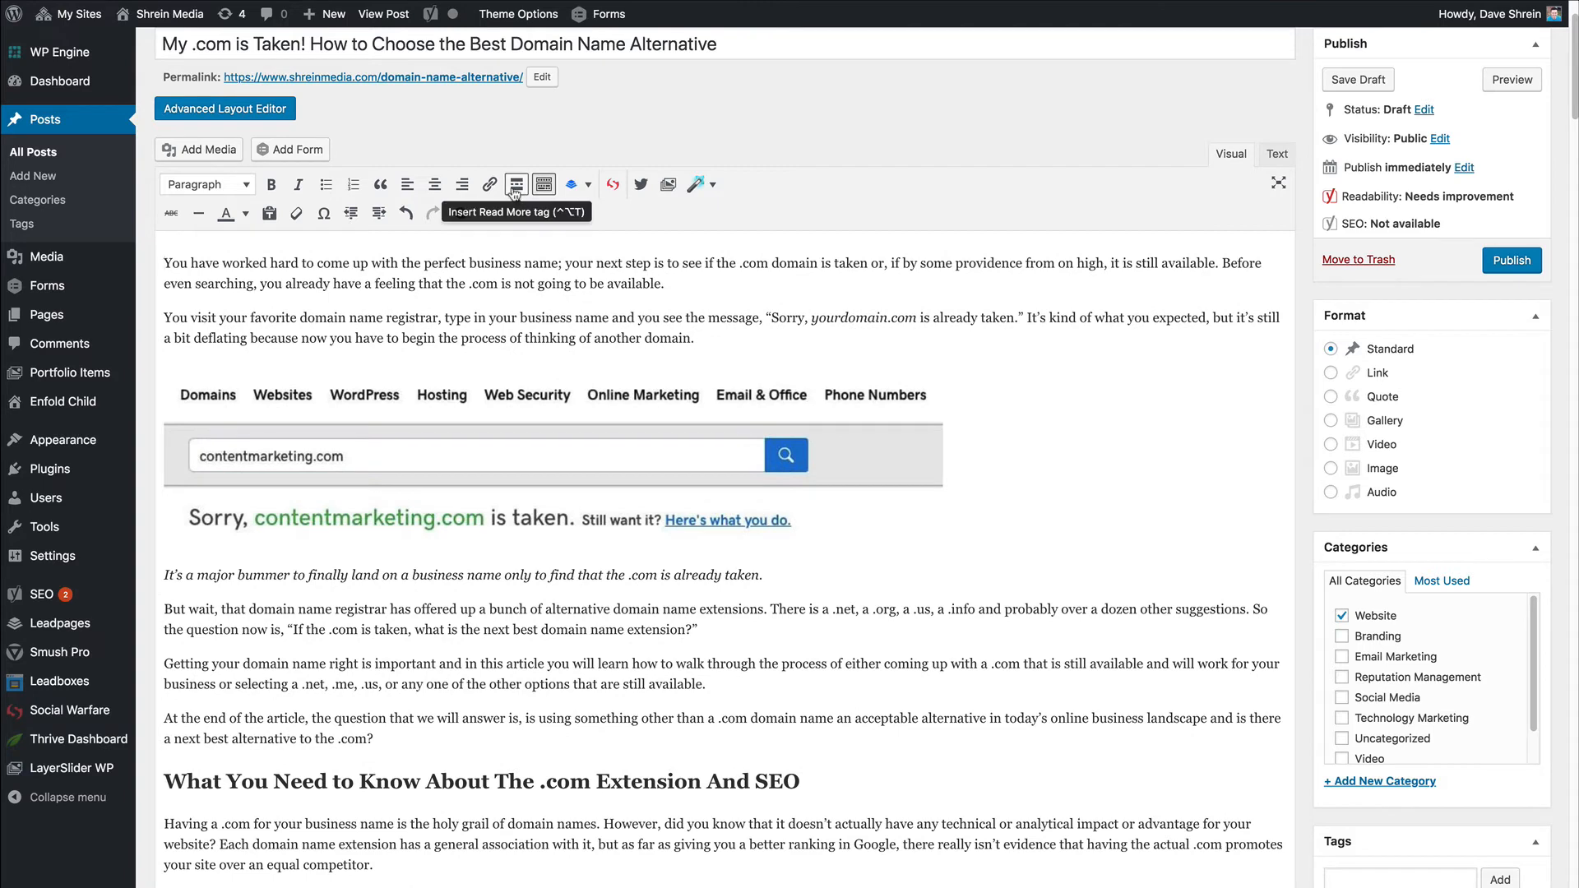
Right-click 'business' in the Visual editor, then scroll the HTML showing remaining font-weight spans
right_click(524, 317)
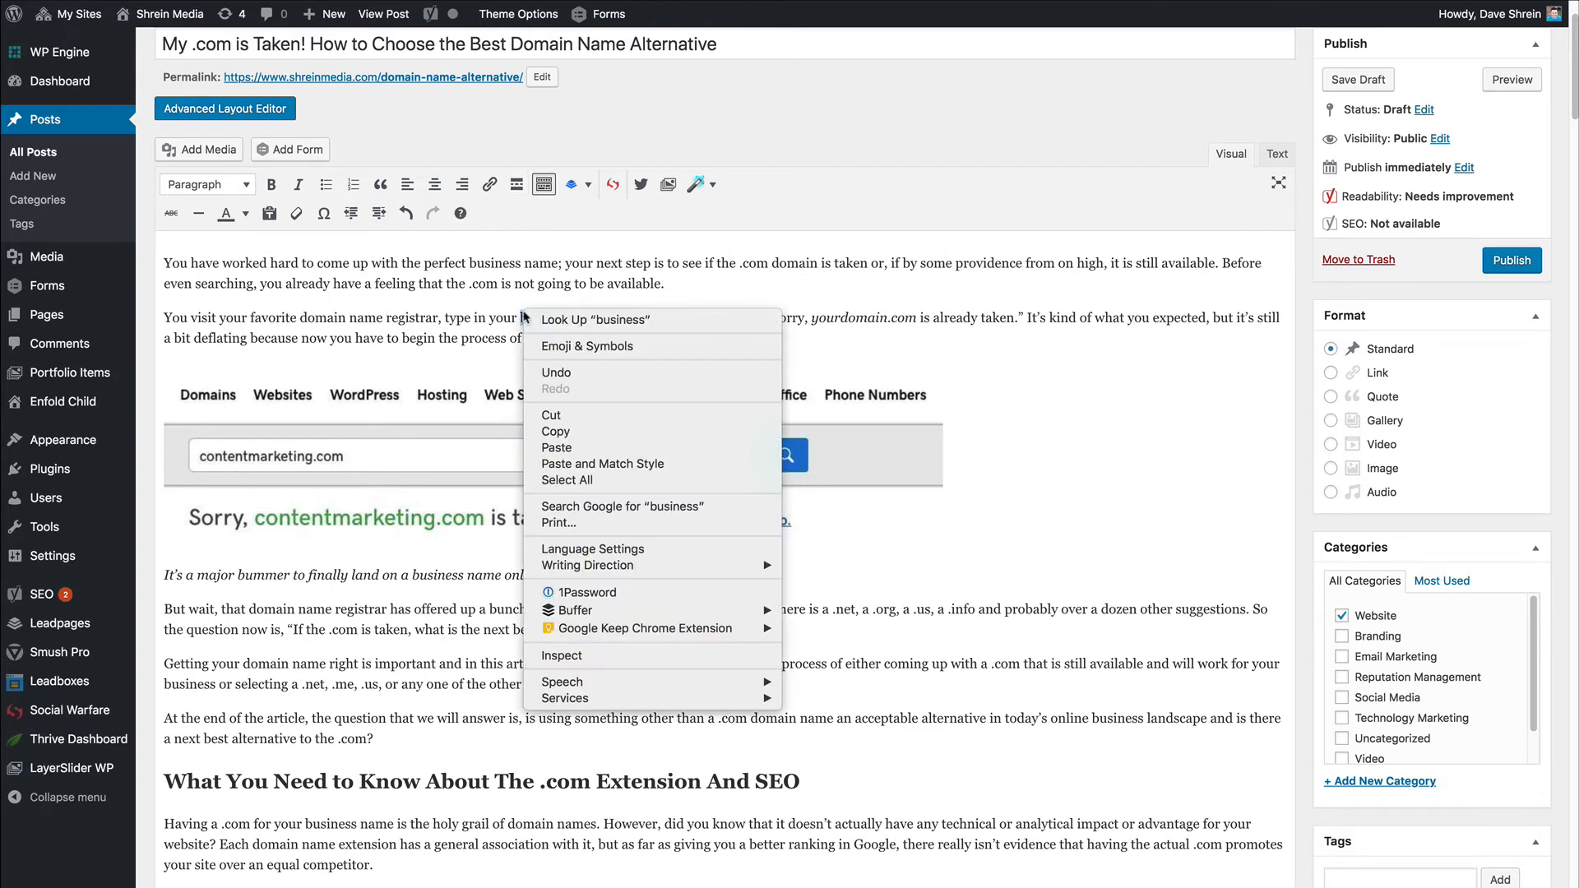
mouse_move(602, 464)
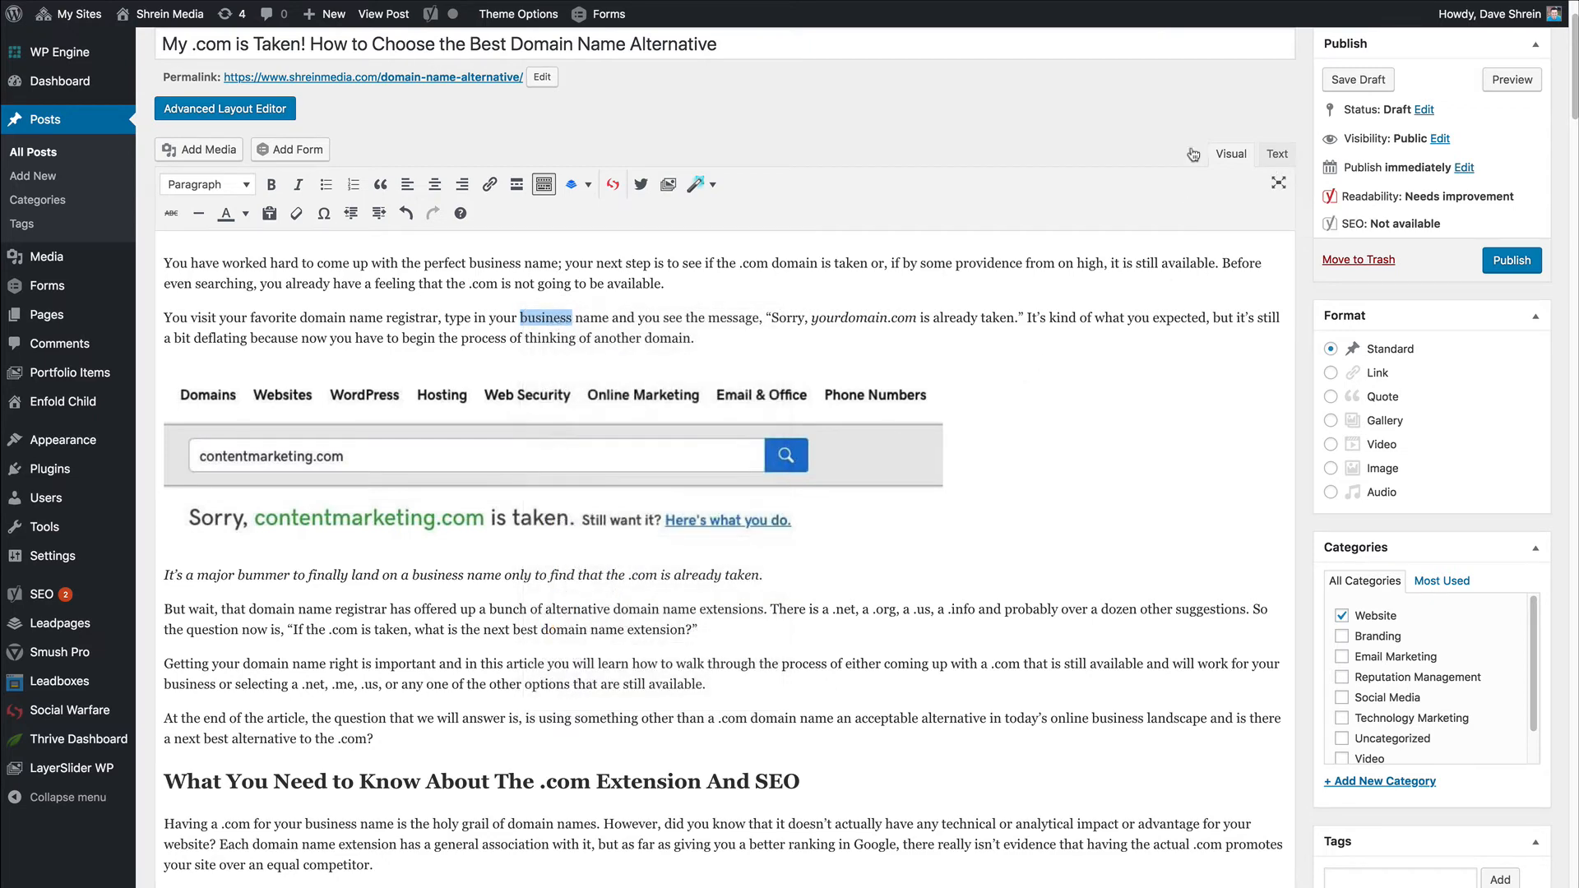
left_click(1275, 154)
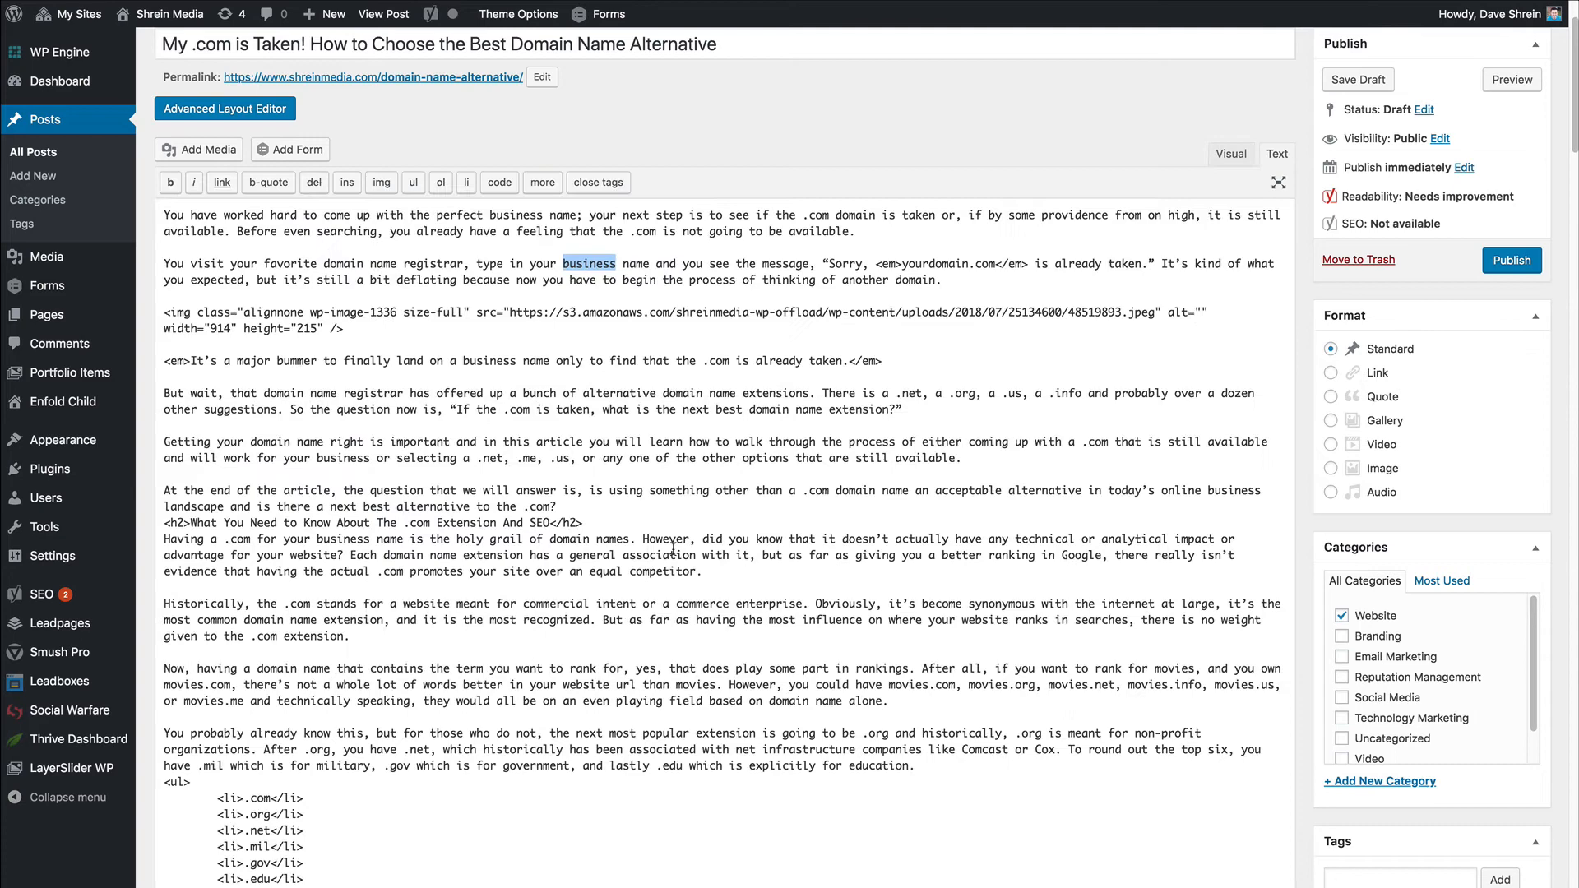
scroll("down", 3)
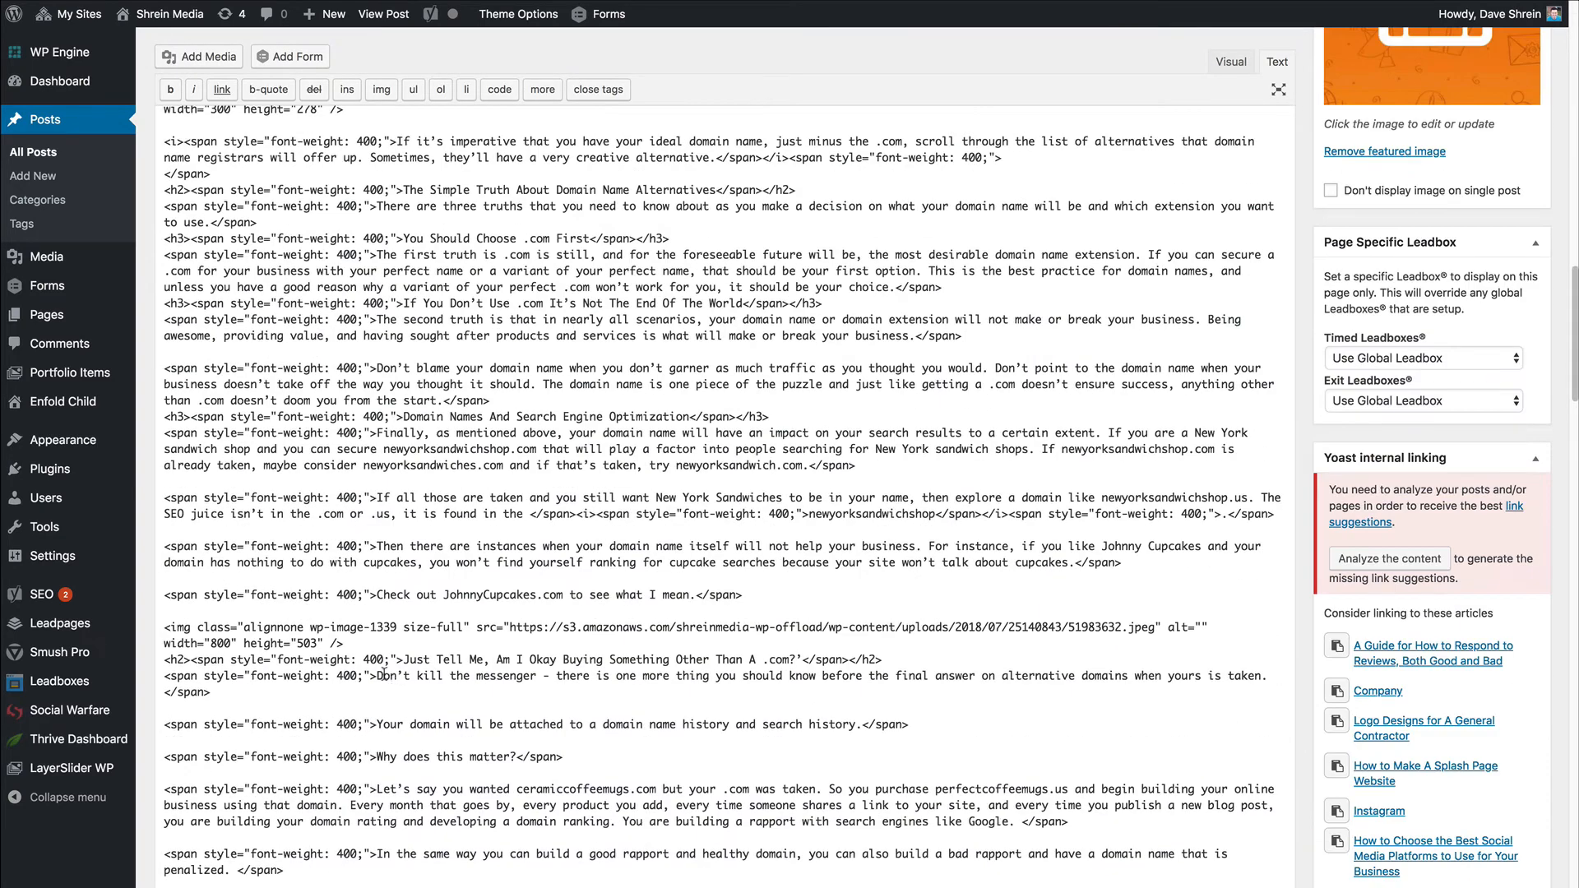